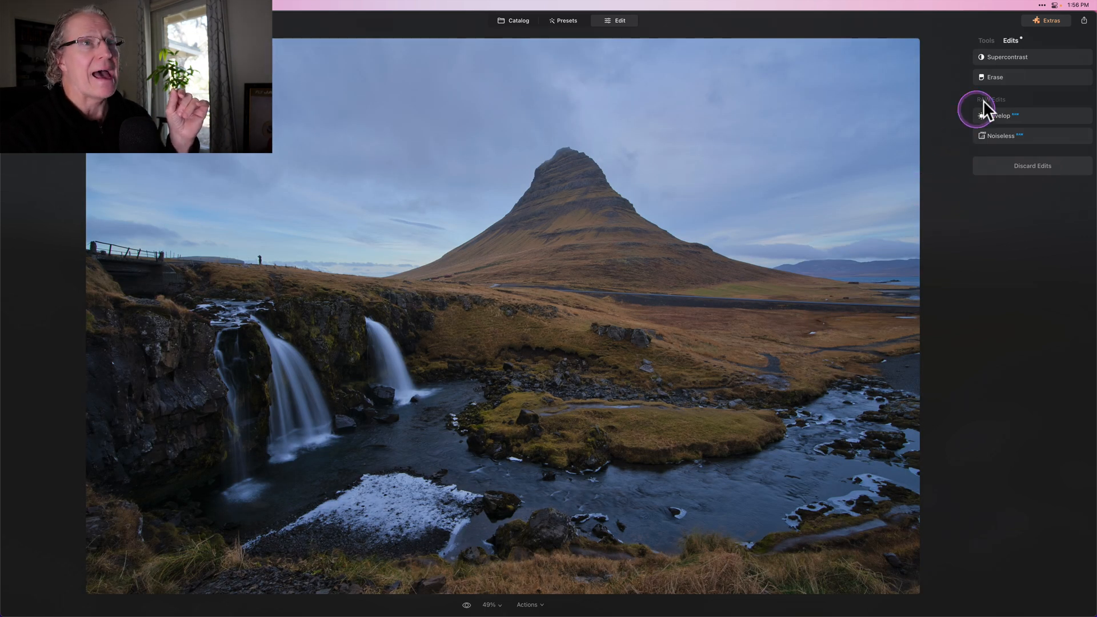
# Step: Toggle the Supercontrast edit off and on to compare, then return to the tools list
pyautogui.click(1065, 58)
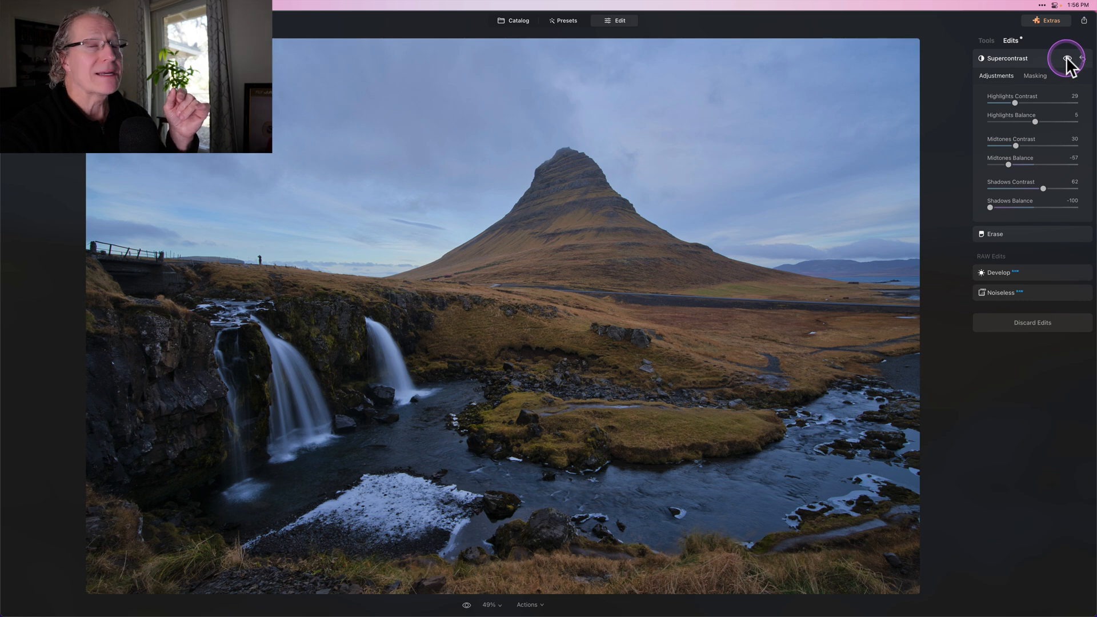
pyautogui.click(1064, 59)
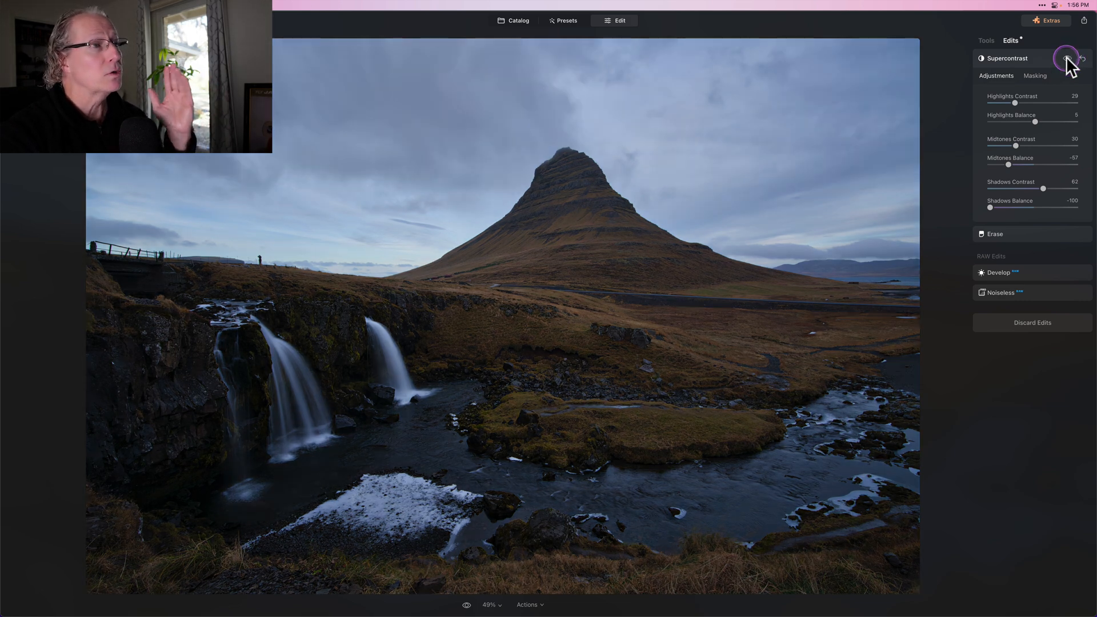
pyautogui.click(1066, 59)
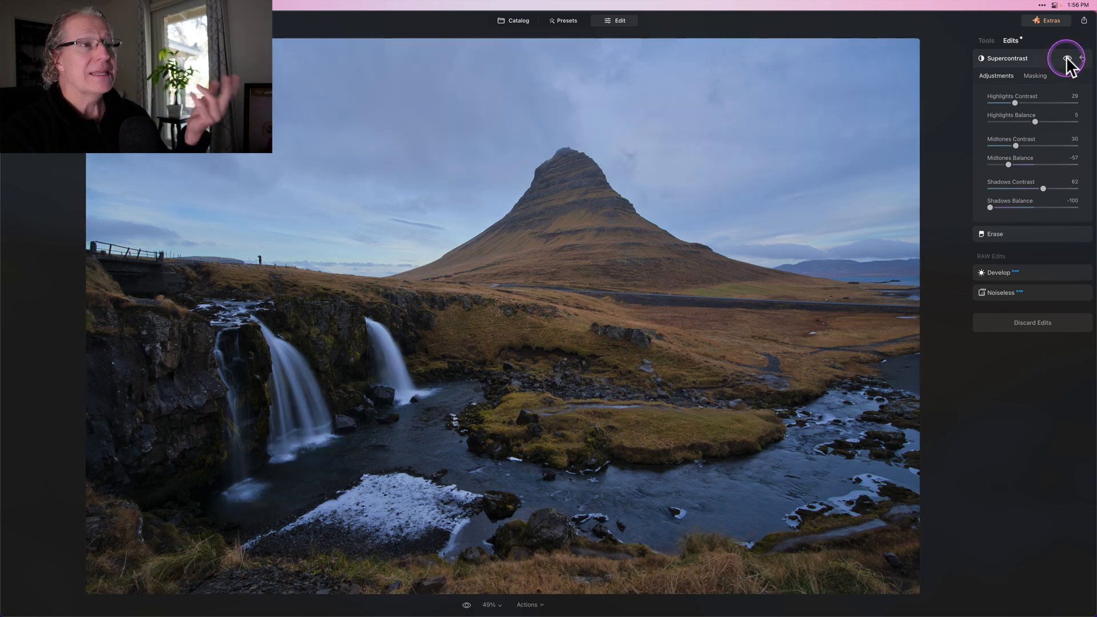
pyautogui.click(986, 40)
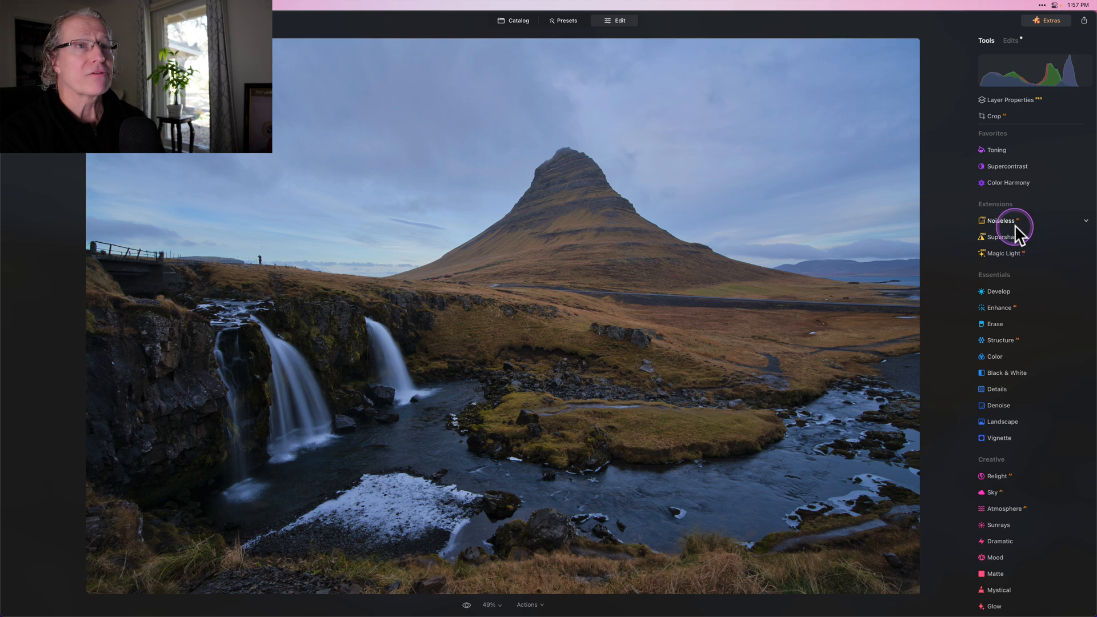
# Step: Open Color Harmony to set Brilliance 10, Warmth 12 and split warmth Warm −15, Cool −10
pyautogui.click(1008, 183)
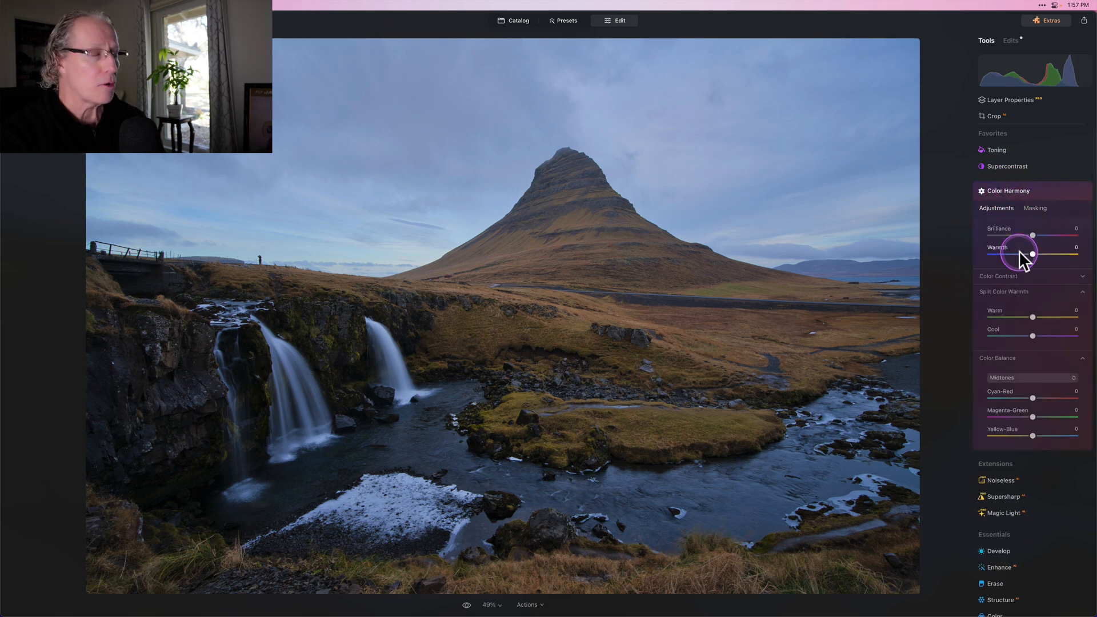
pyautogui.moveTo(1033, 234)
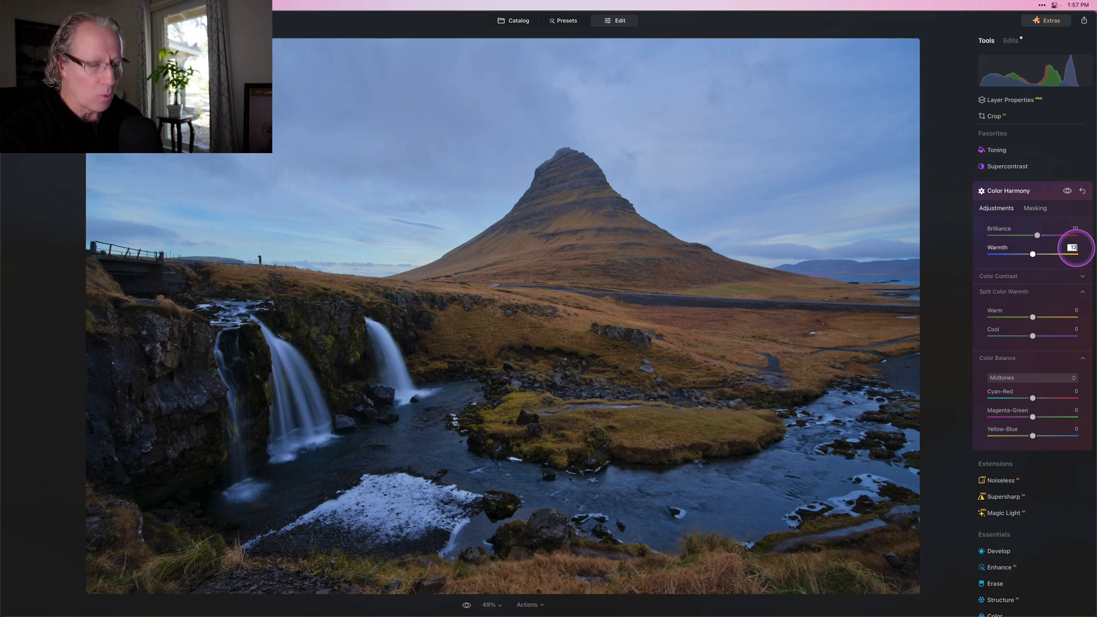
pyautogui.moveTo(1030, 311)
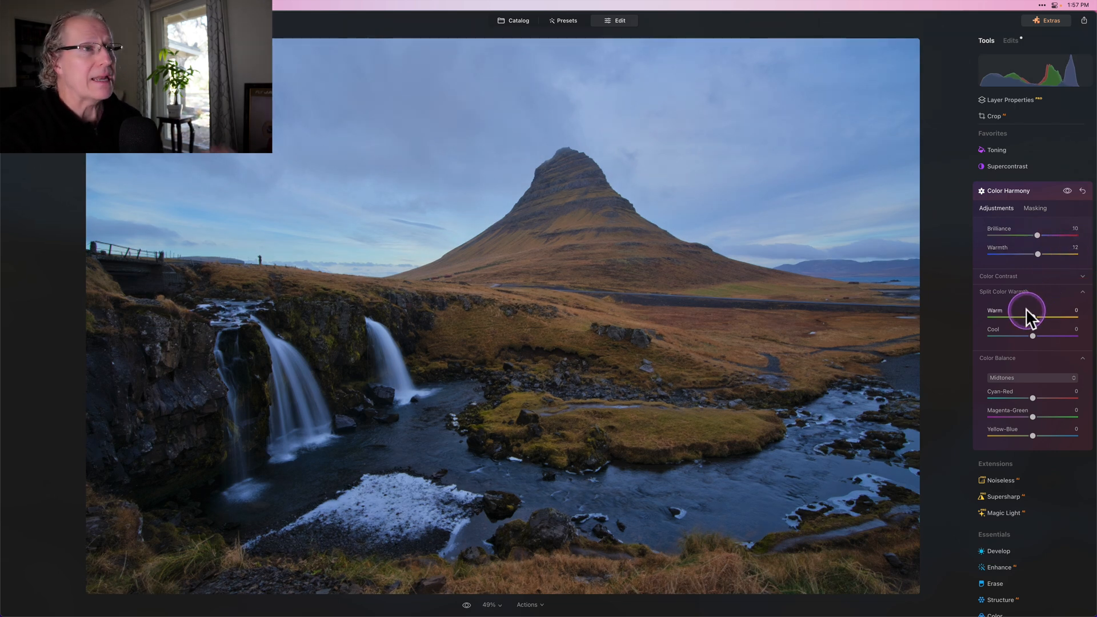
pyautogui.moveTo(1009, 353)
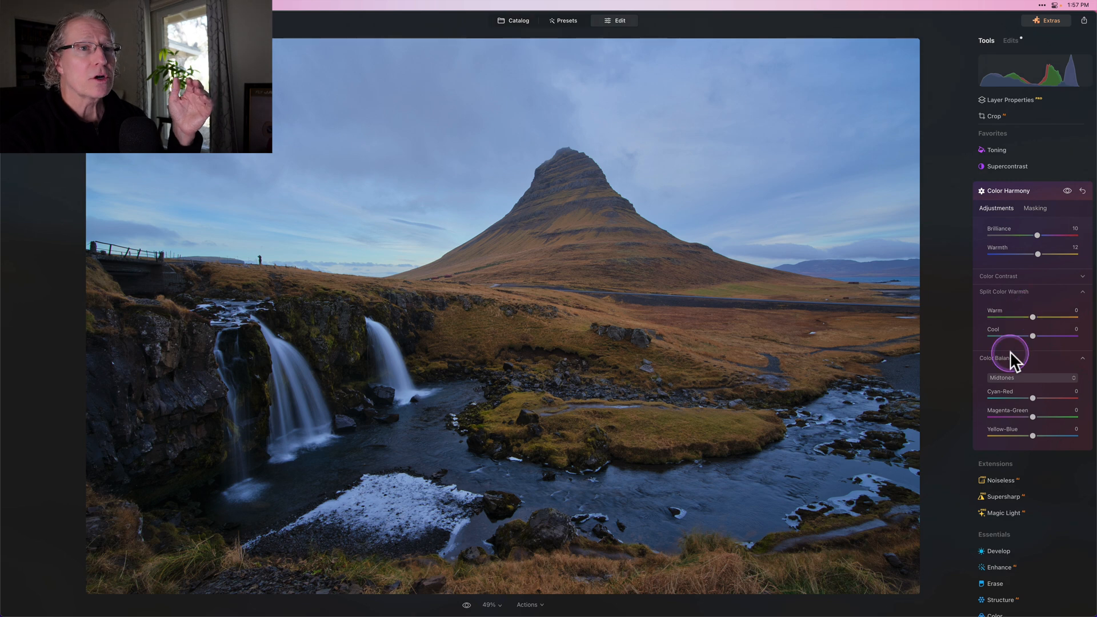
pyautogui.moveTo(1075, 310)
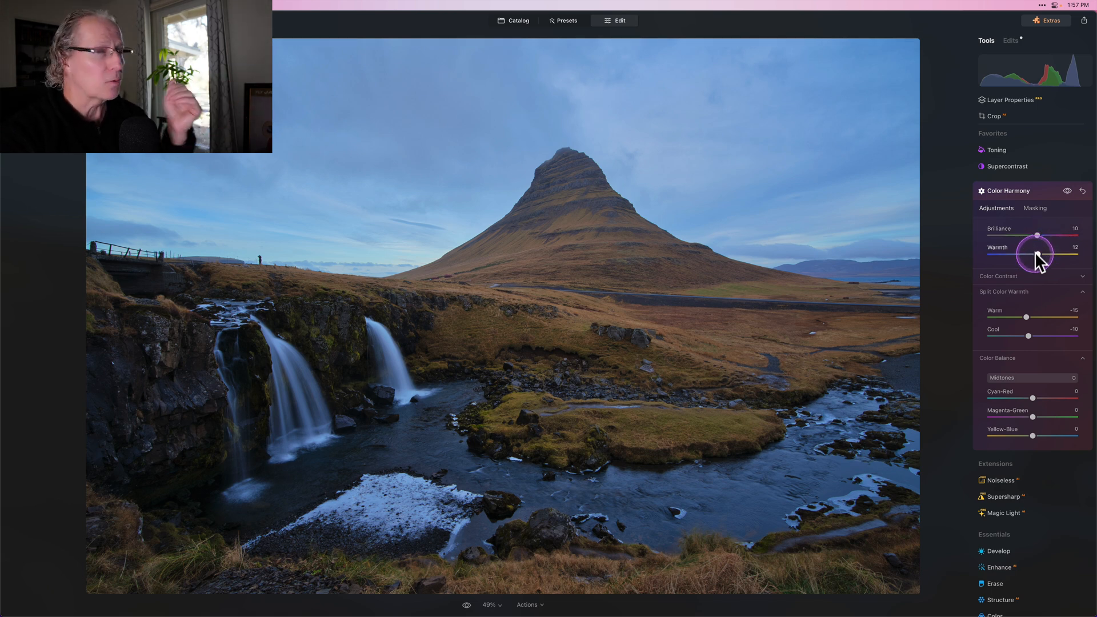
pyautogui.moveTo(1028, 309)
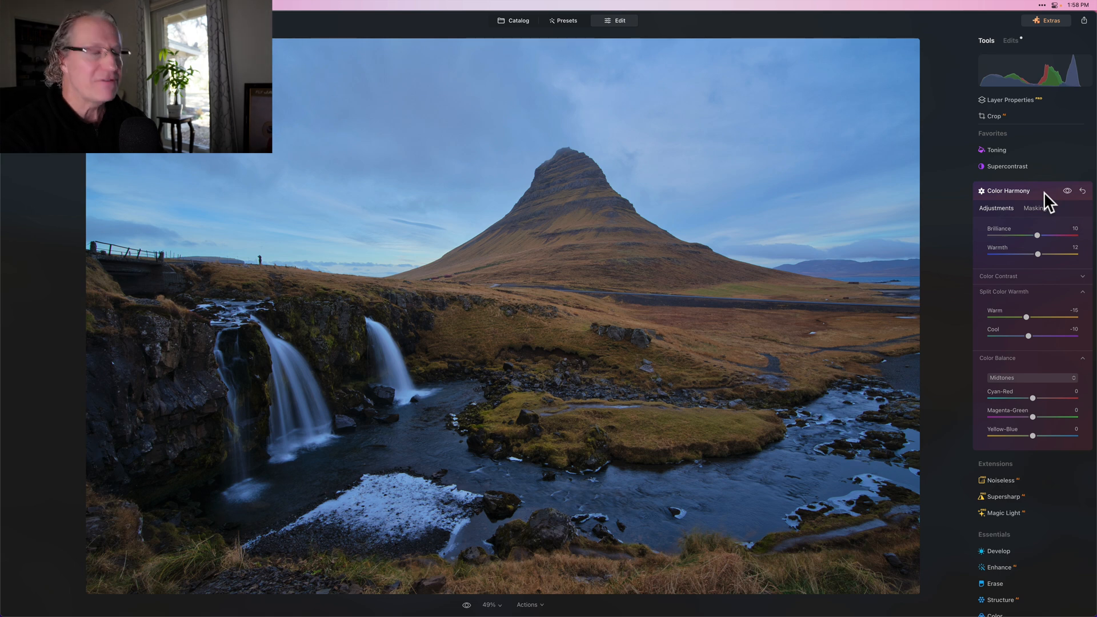
# Step: Reset Color Harmony and set highlights color balance to Cyan-Red 30, Magenta-Green −11
pyautogui.click(1007, 182)
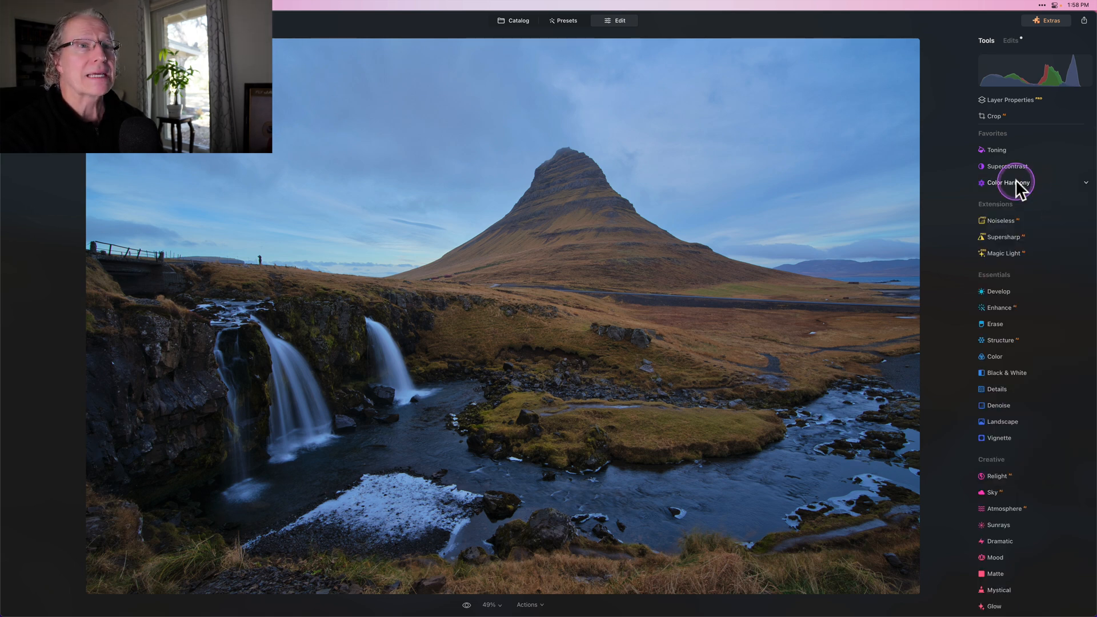
pyautogui.click(1007, 182)
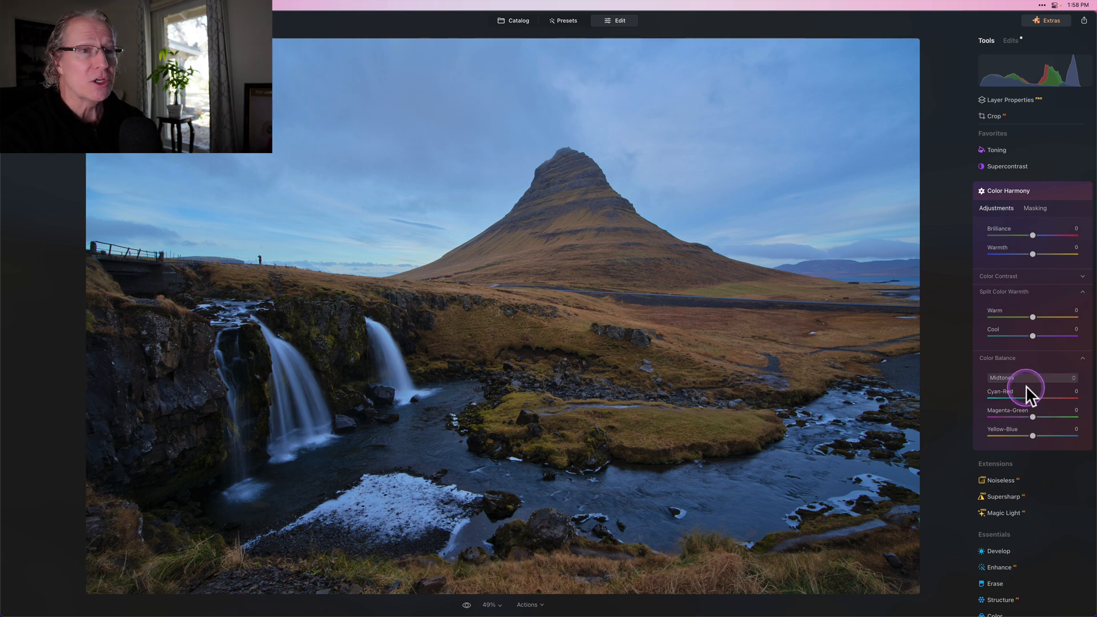
pyautogui.click(1030, 377)
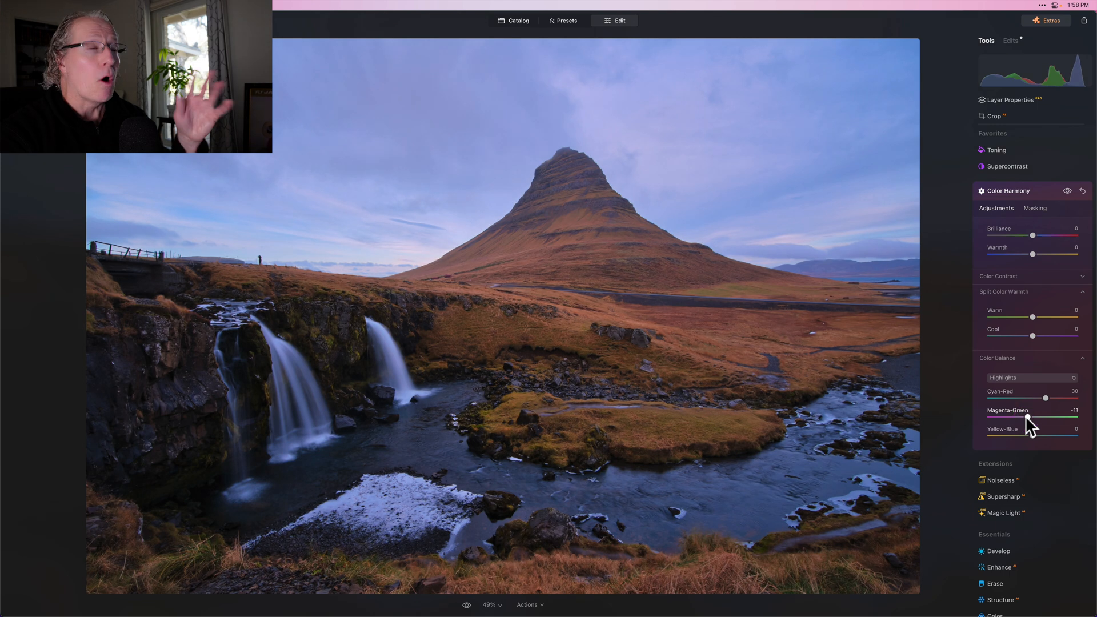
pyautogui.moveTo(1018, 340)
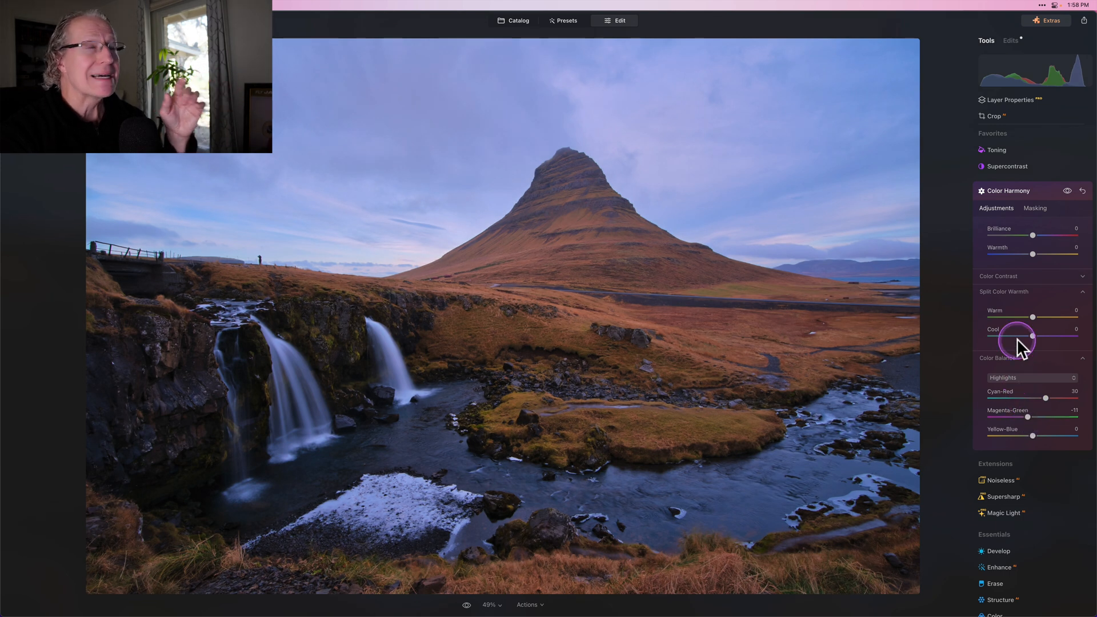
# Step: Mask Color Harmony to the sky with the automatic Sky category, then refine it by brush
pyautogui.click(1035, 208)
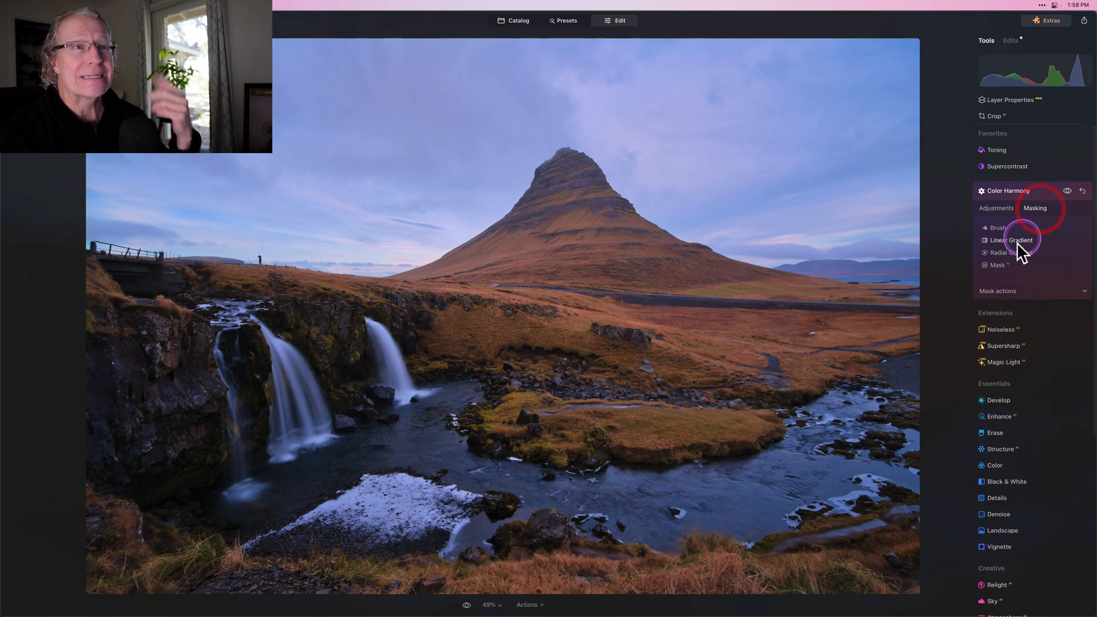
pyautogui.click(1010, 240)
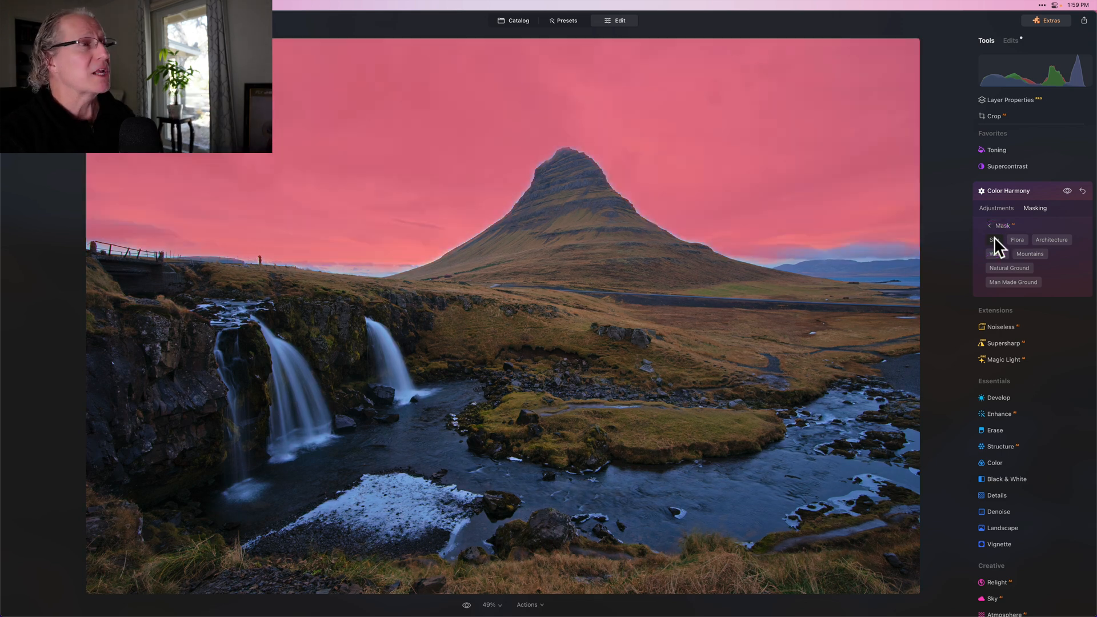
pyautogui.click(992, 225)
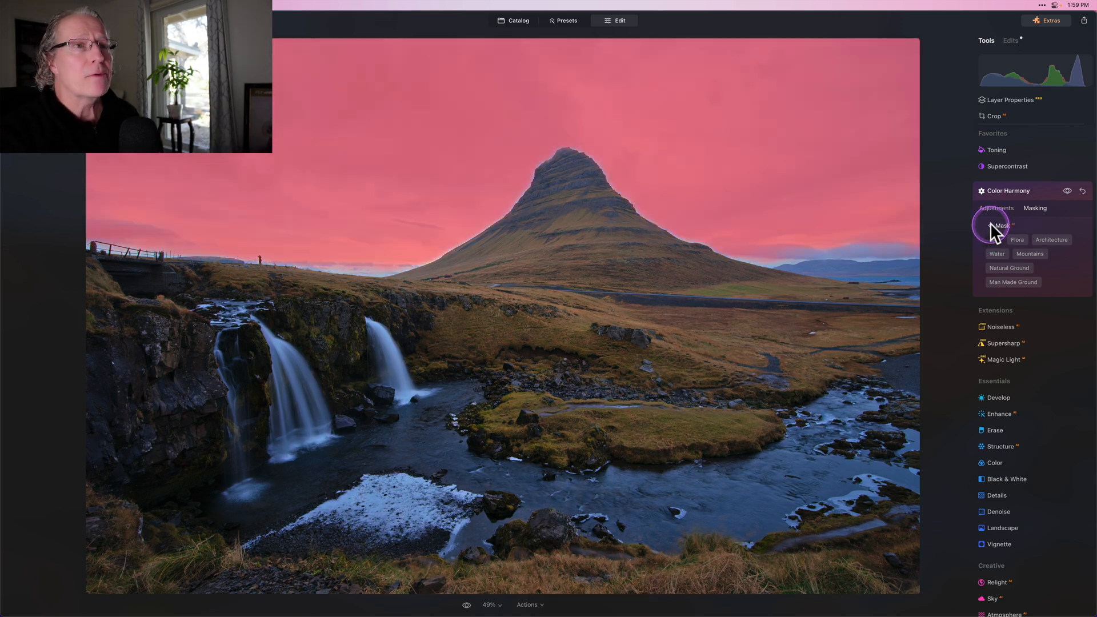
pyautogui.click(1001, 225)
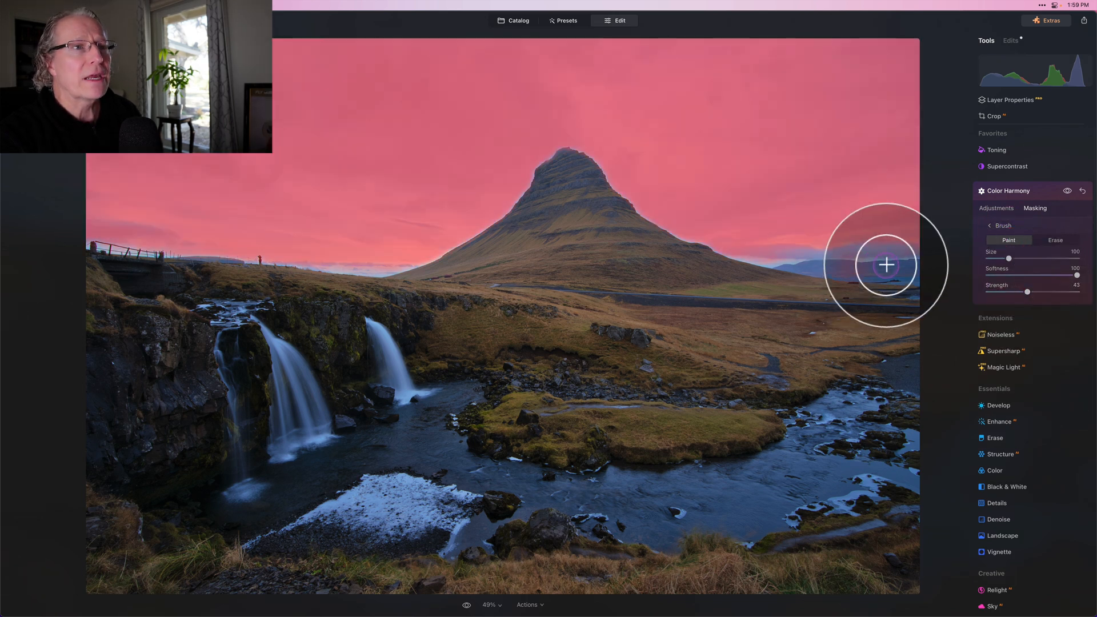
pyautogui.moveTo(829, 250)
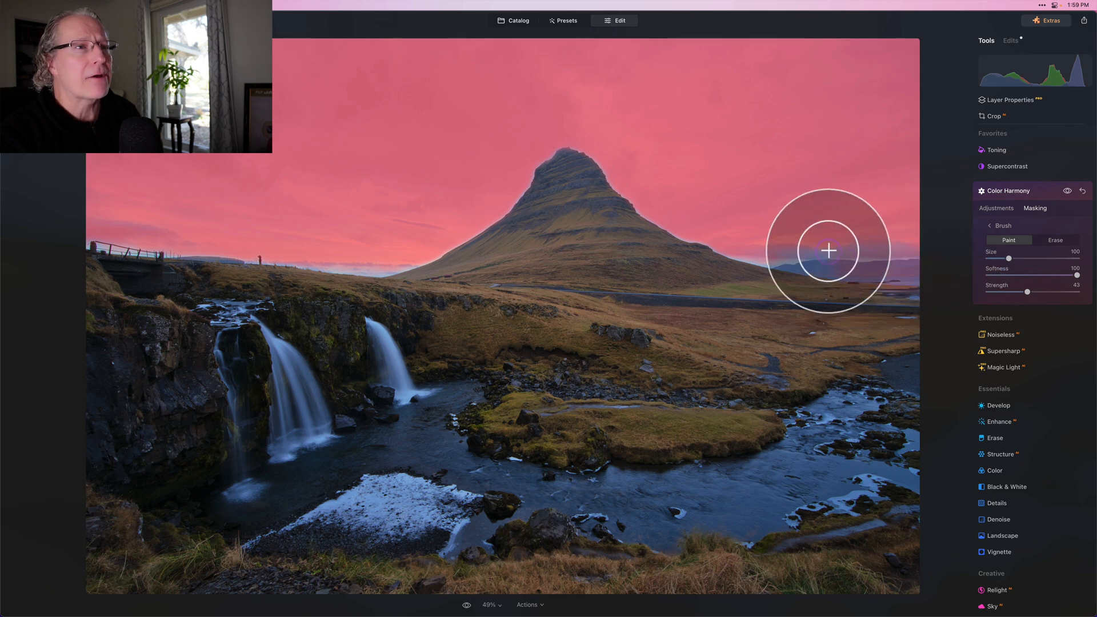
pyautogui.moveTo(919, 269)
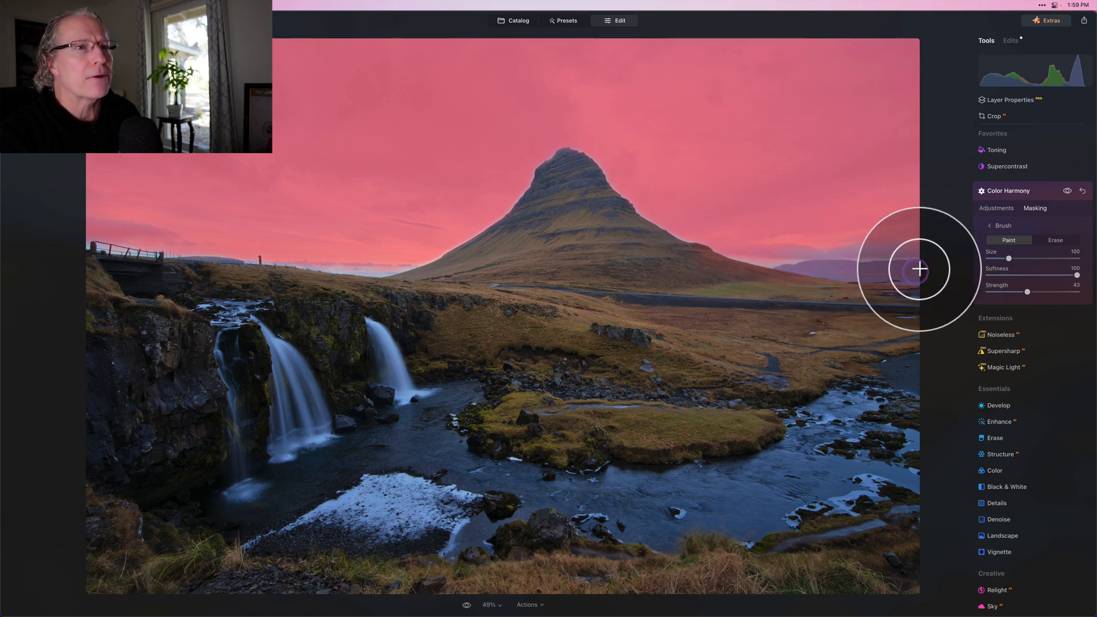
pyautogui.moveTo(600, 151)
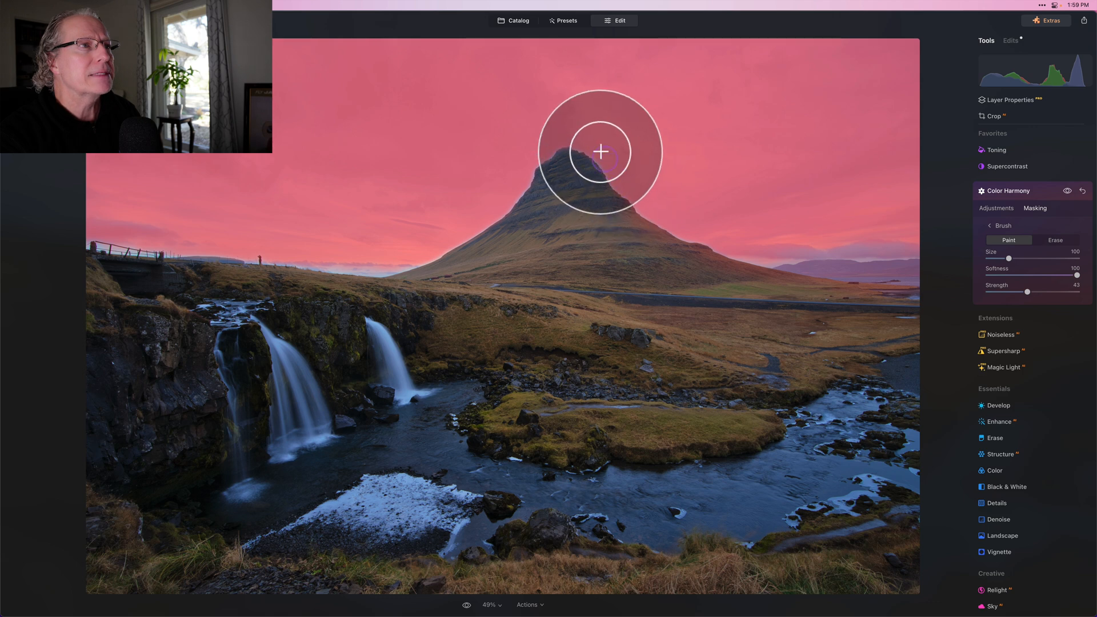
pyautogui.moveTo(389, 263)
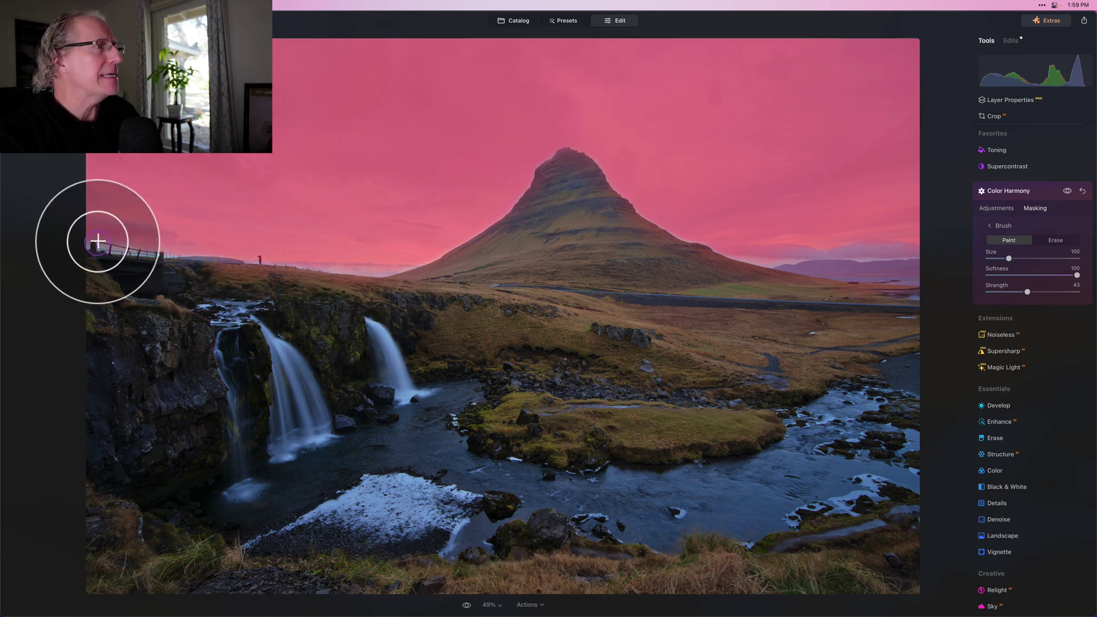
pyautogui.moveTo(391, 261)
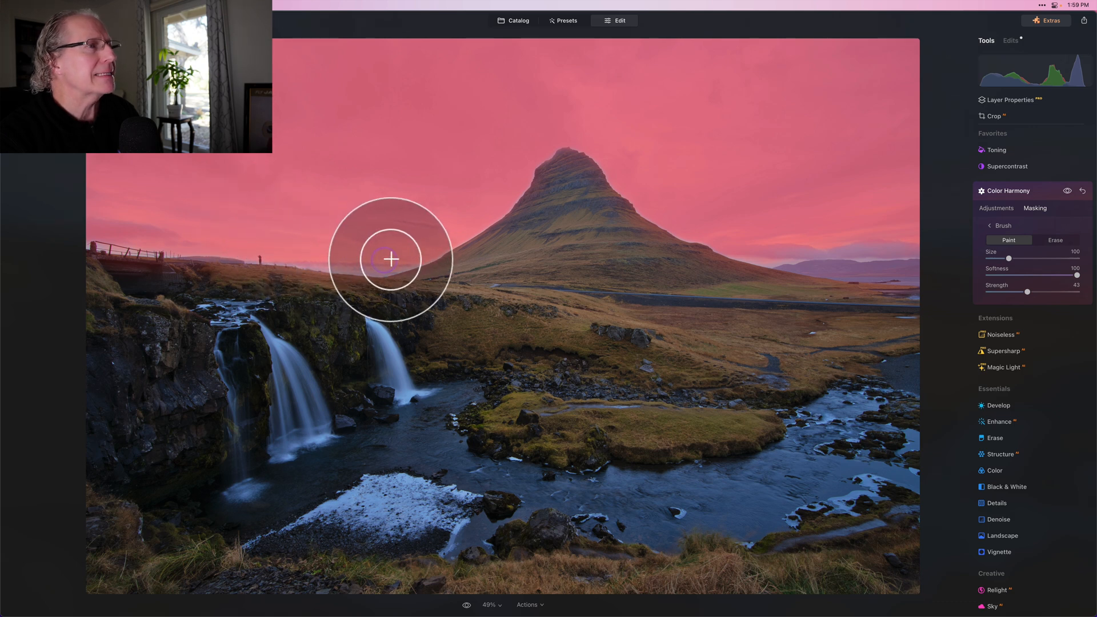
pyautogui.moveTo(566, 139)
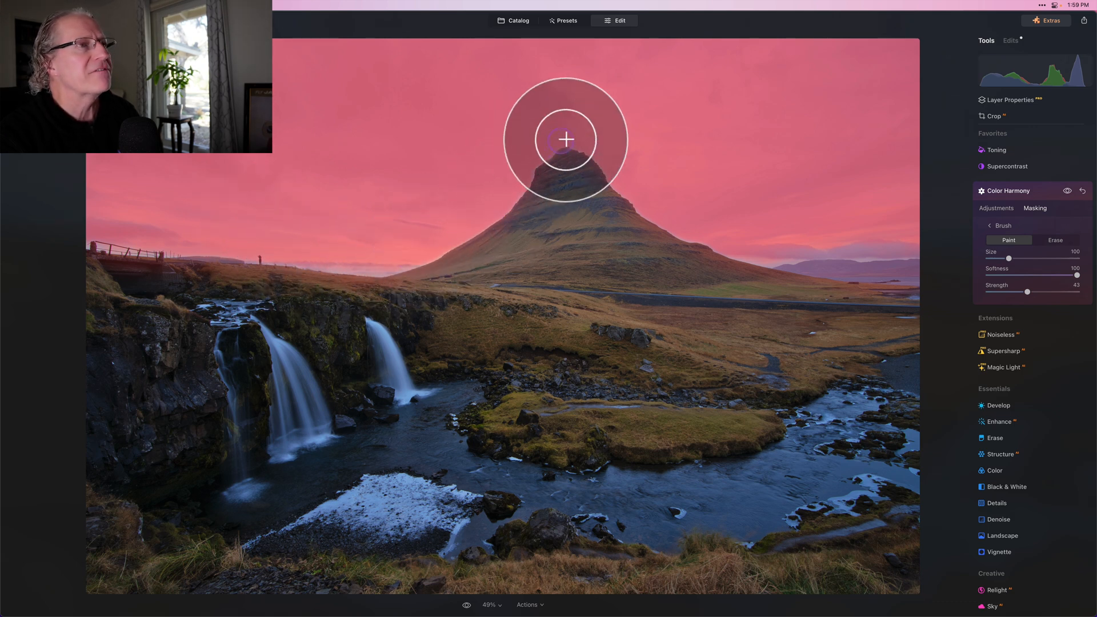
pyautogui.moveTo(797, 254)
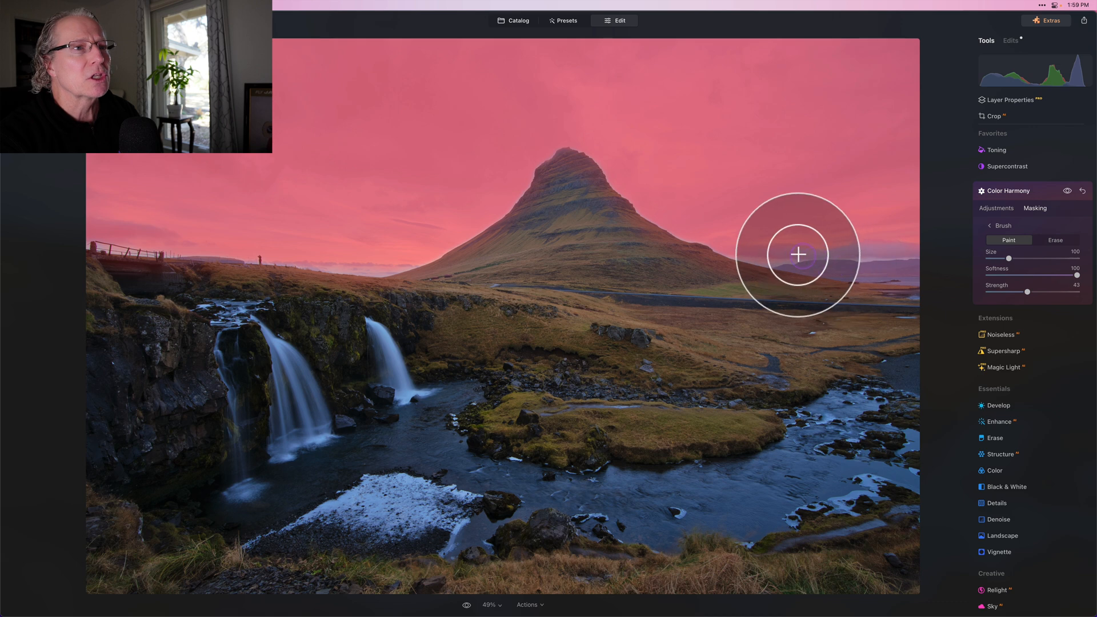
pyautogui.moveTo(908, 266)
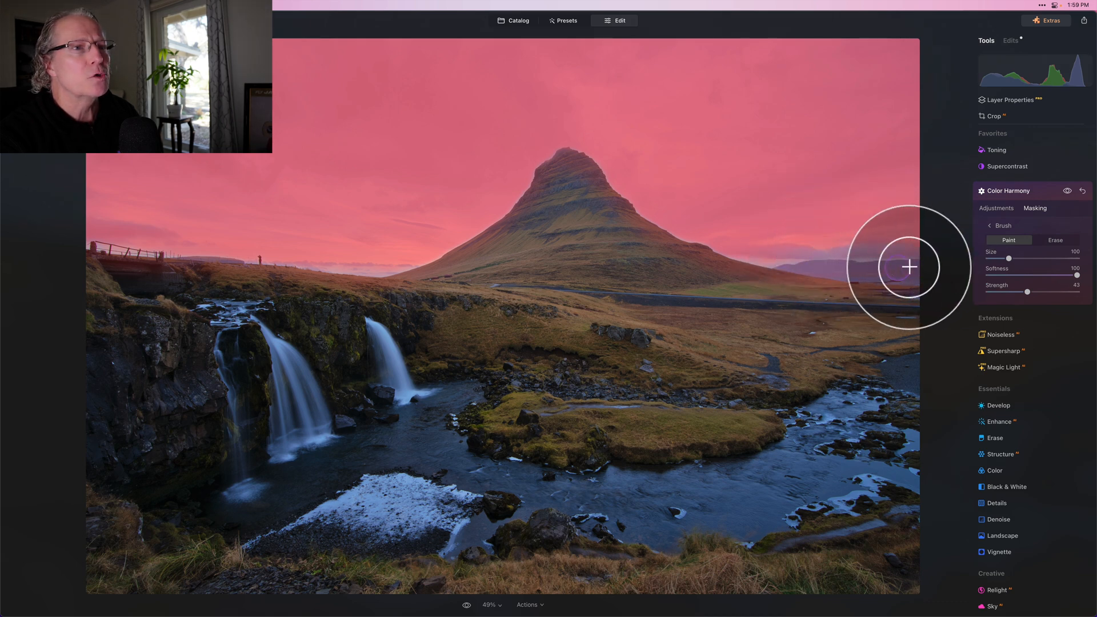
# Step: Copy the sky mask from the Color Harmony edit via its Mask actions
pyautogui.click(1068, 190)
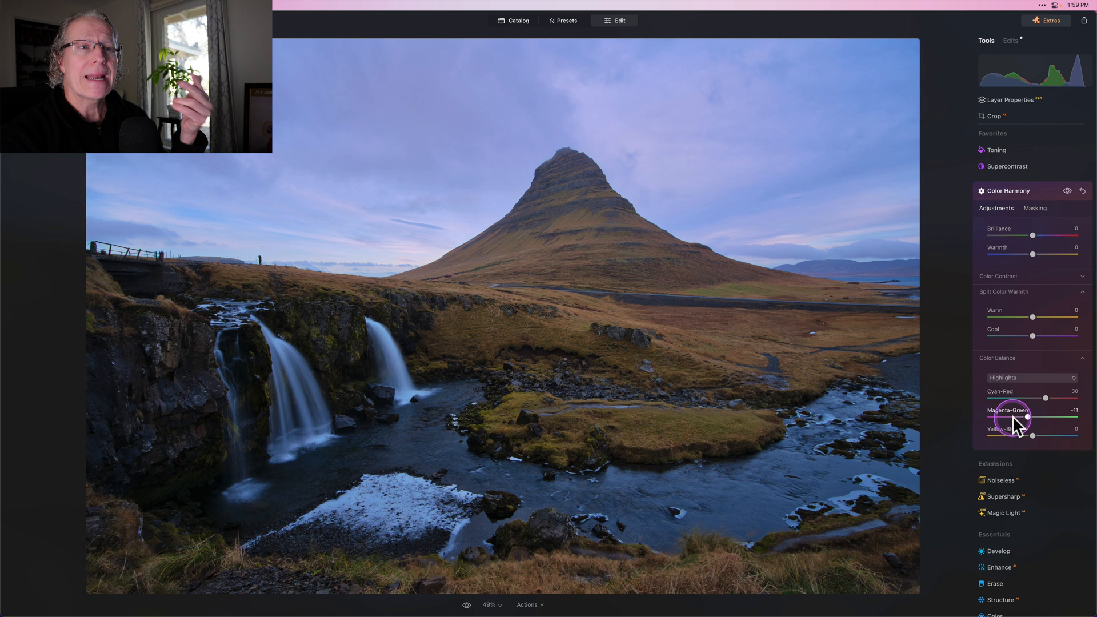
pyautogui.moveTo(1042, 197)
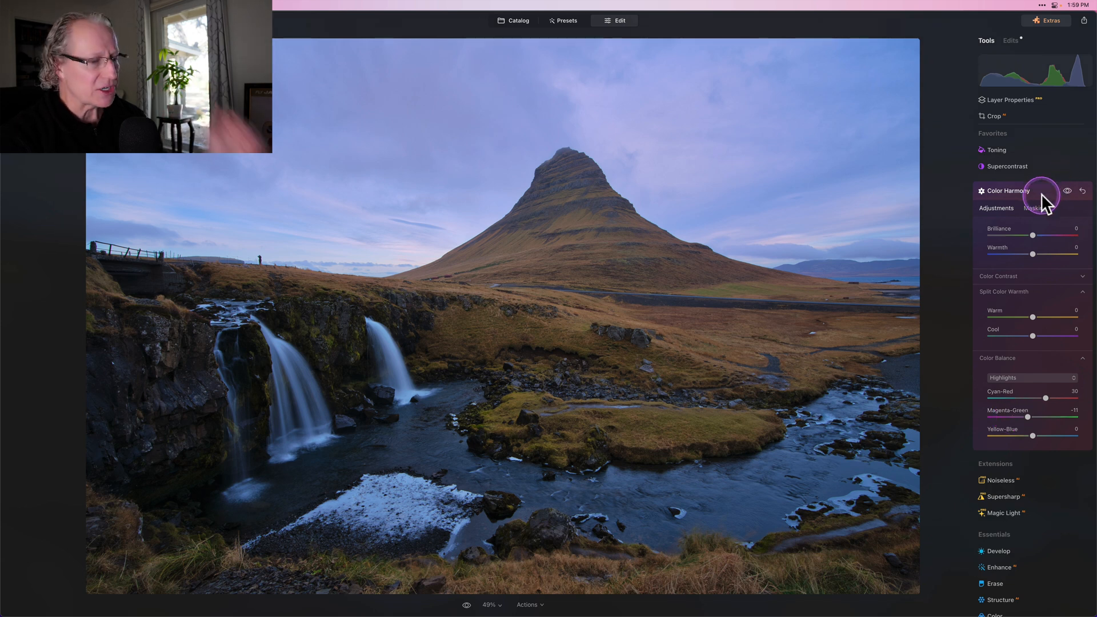
pyautogui.click(1009, 190)
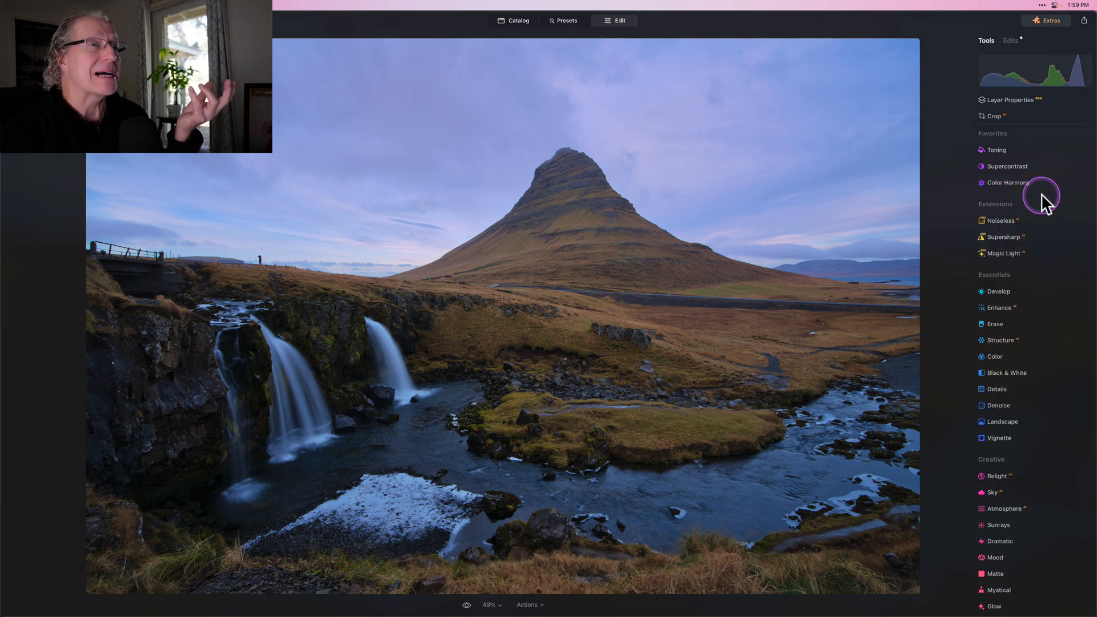
pyautogui.click(1004, 183)
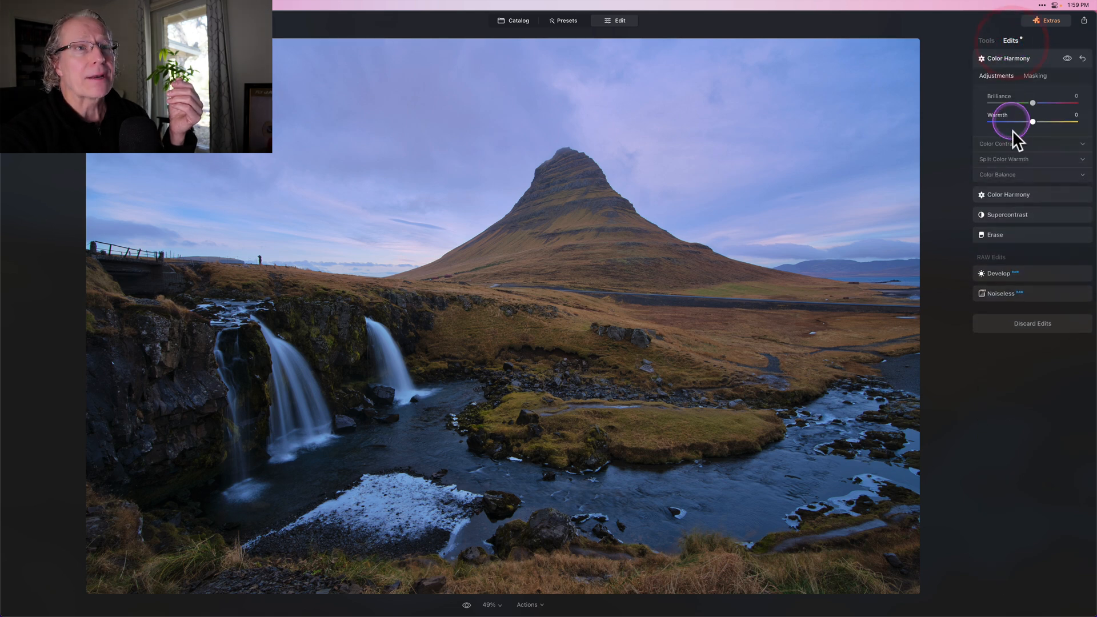
pyautogui.click(1034, 76)
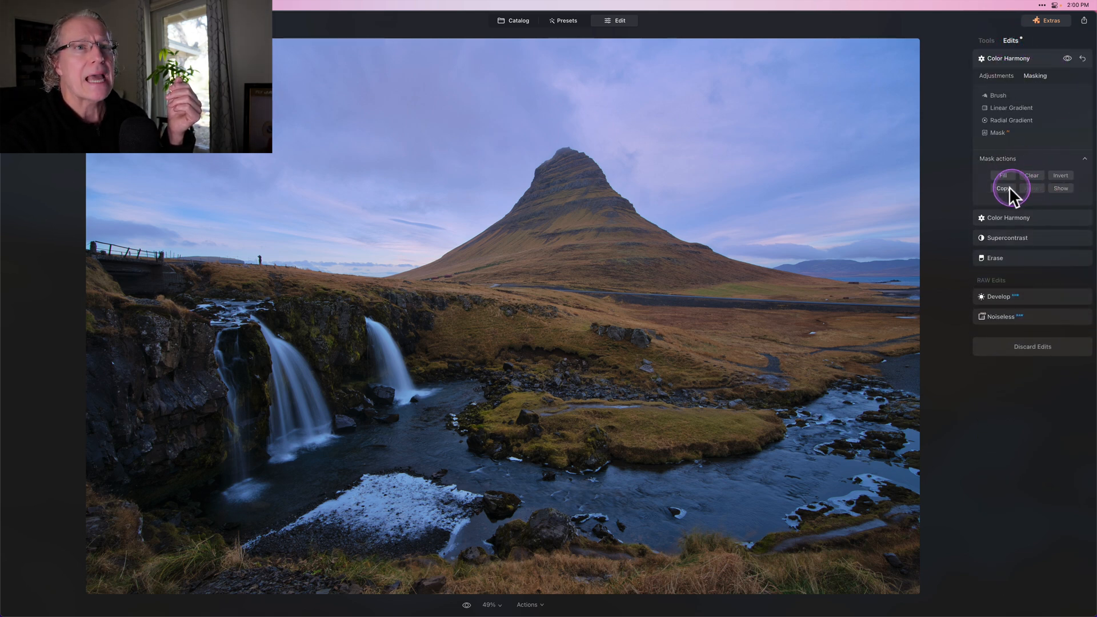
pyautogui.click(986, 40)
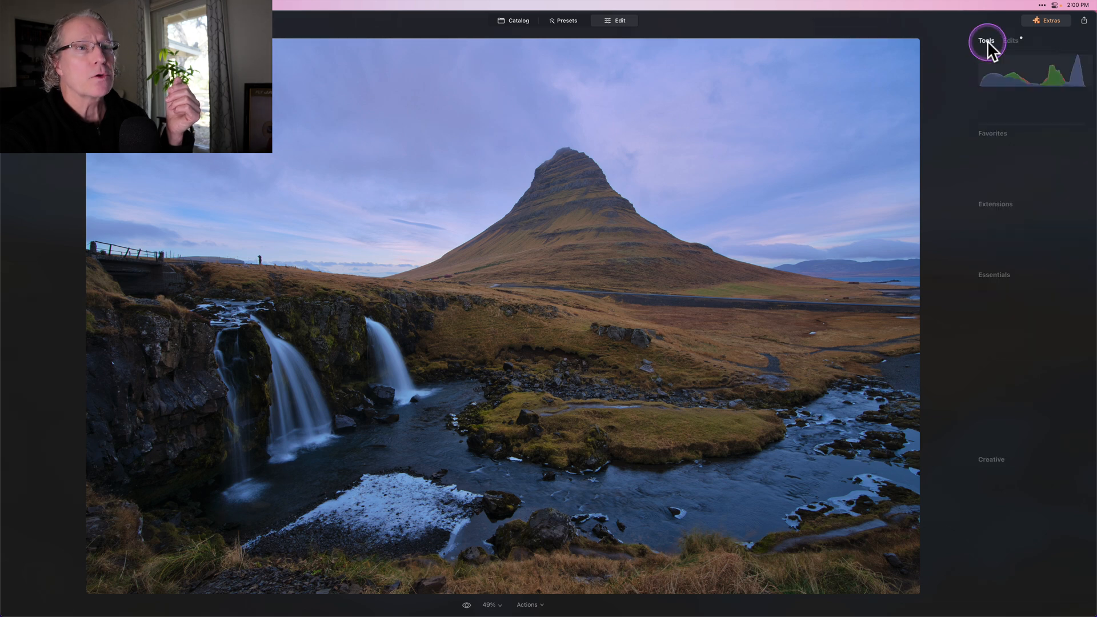
# Step: Add Landscape Golden Hour 50 with the pasted sky mask inverted to cover only the land
pyautogui.click(986, 40)
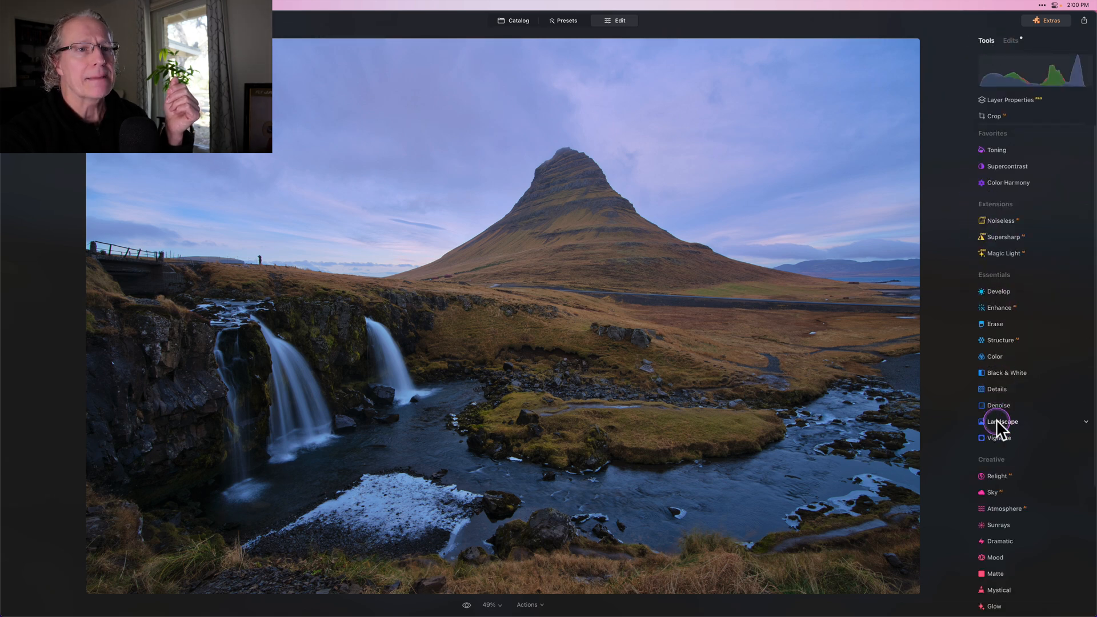
pyautogui.click(1002, 422)
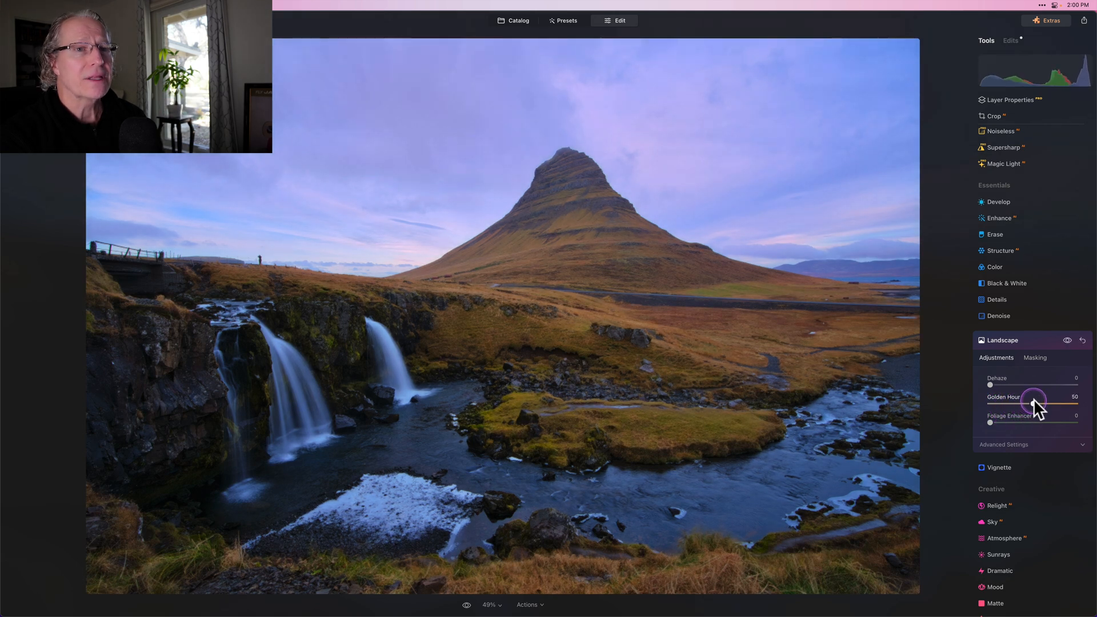
pyautogui.click(1034, 357)
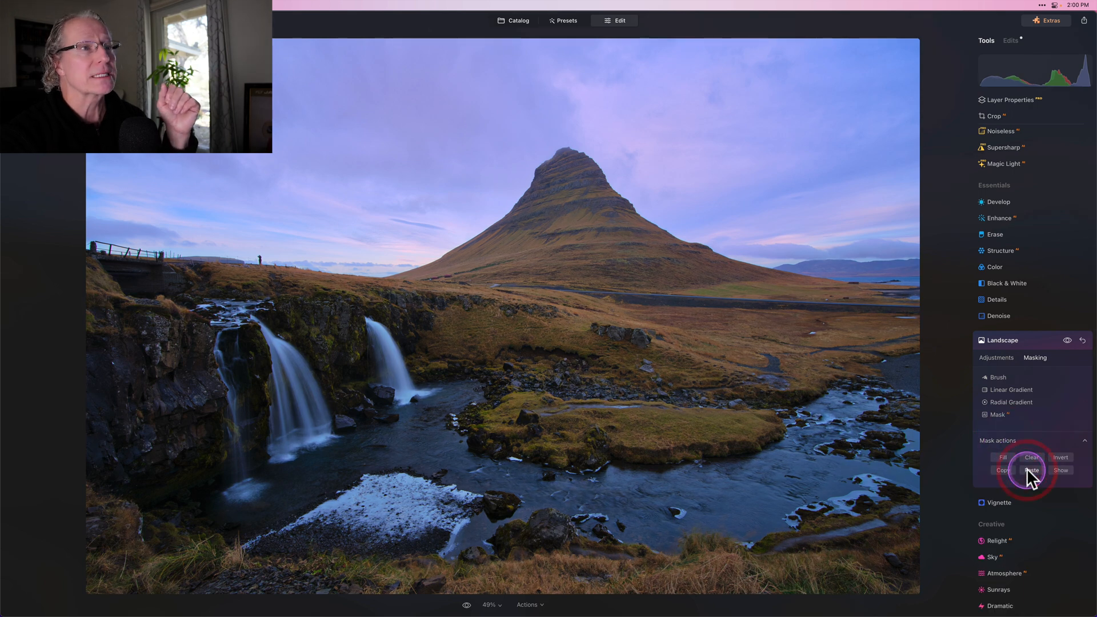
pyautogui.moveTo(1062, 468)
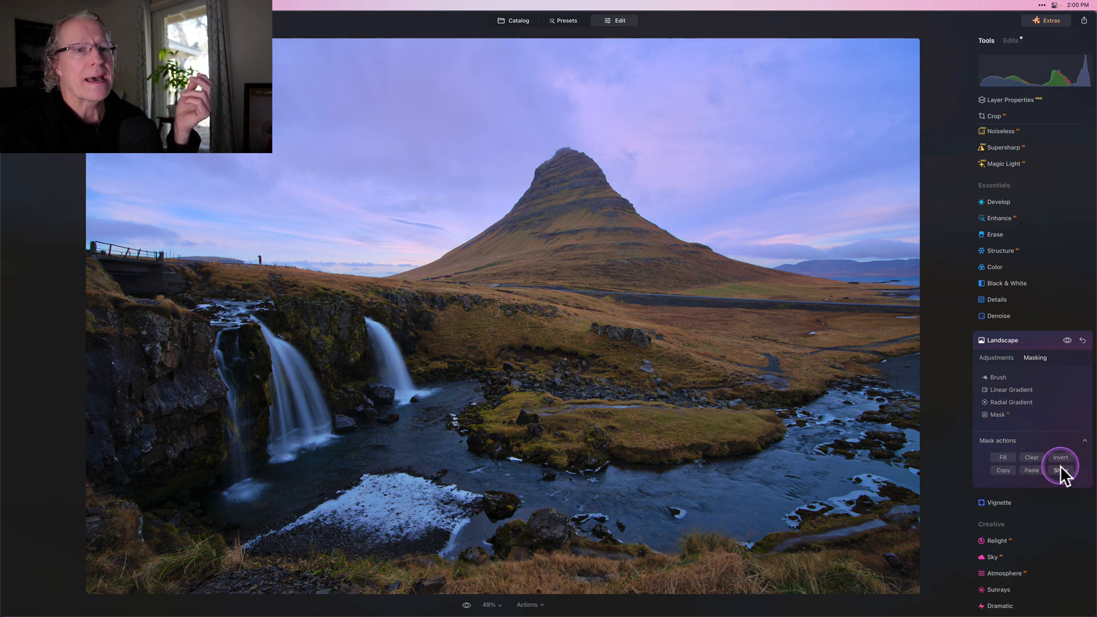
pyautogui.click(1060, 467)
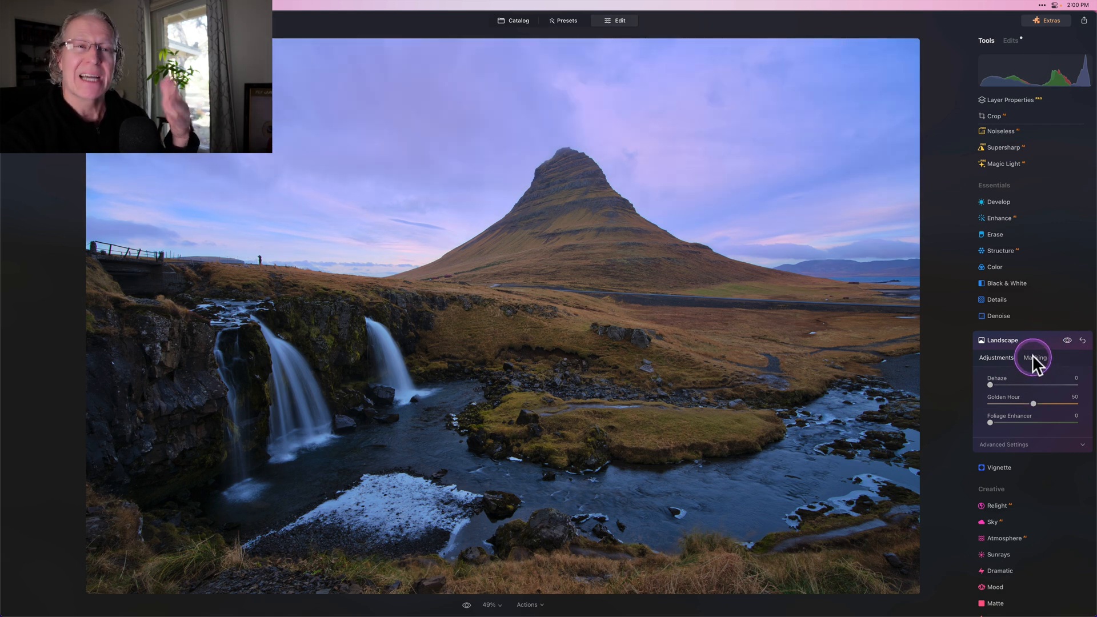
pyautogui.moveTo(1034, 350)
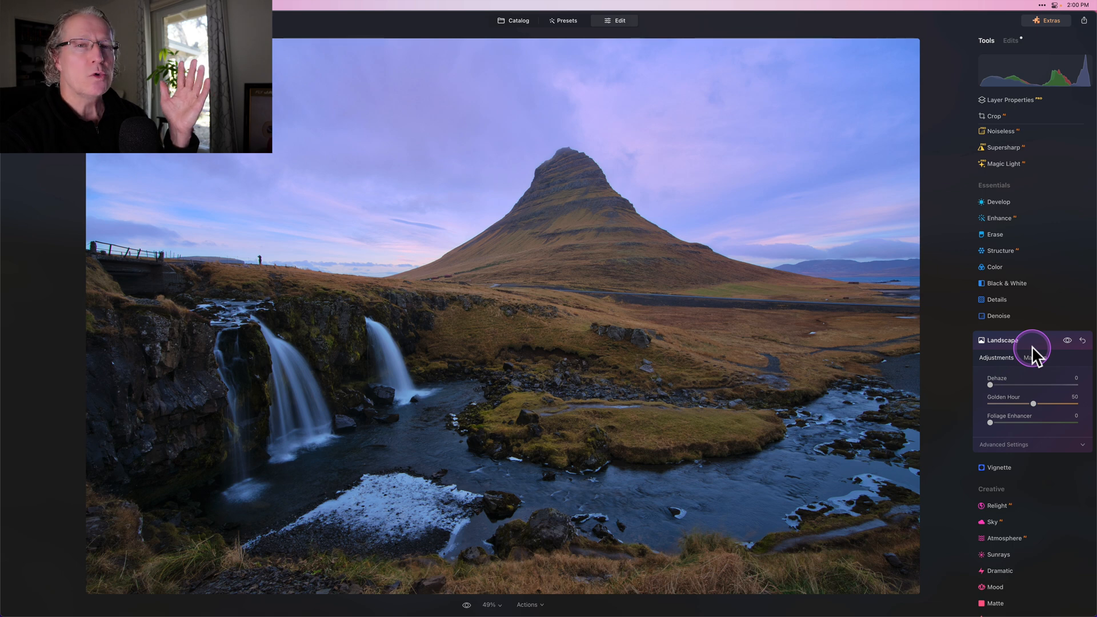
pyautogui.moveTo(1035, 356)
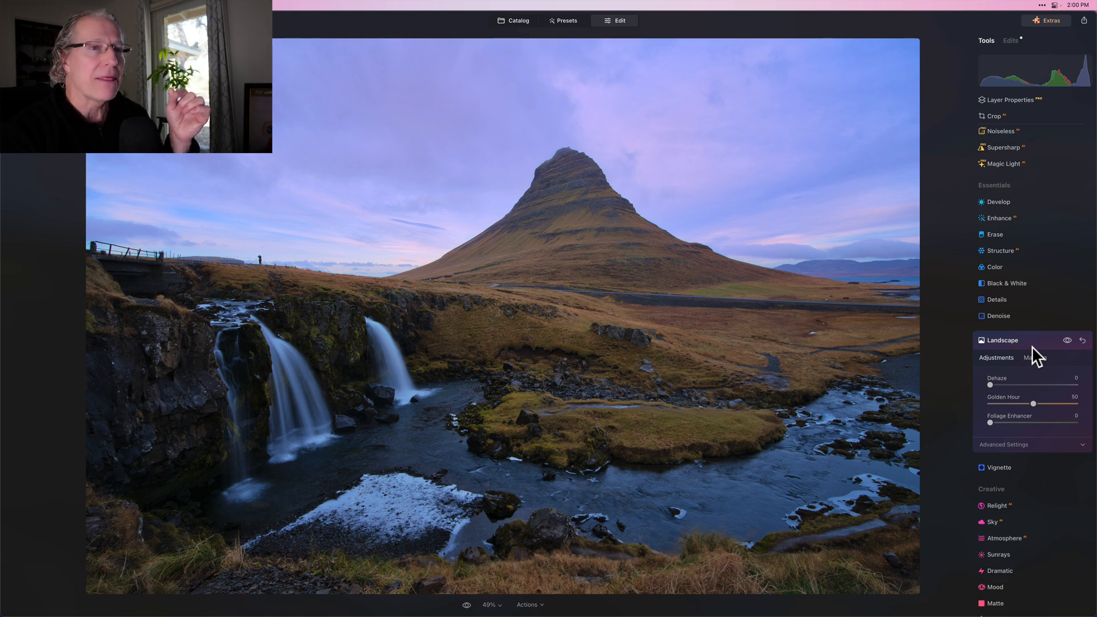
pyautogui.click(1001, 340)
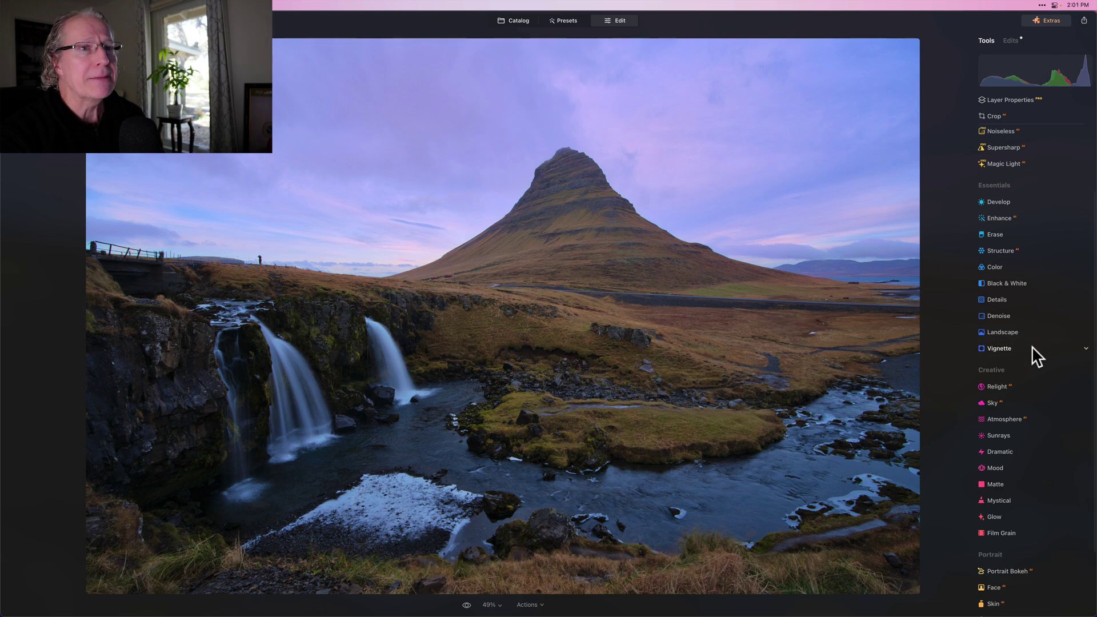
# Step: Add a Vignette that darkens the photo's edges
pyautogui.click(1000, 217)
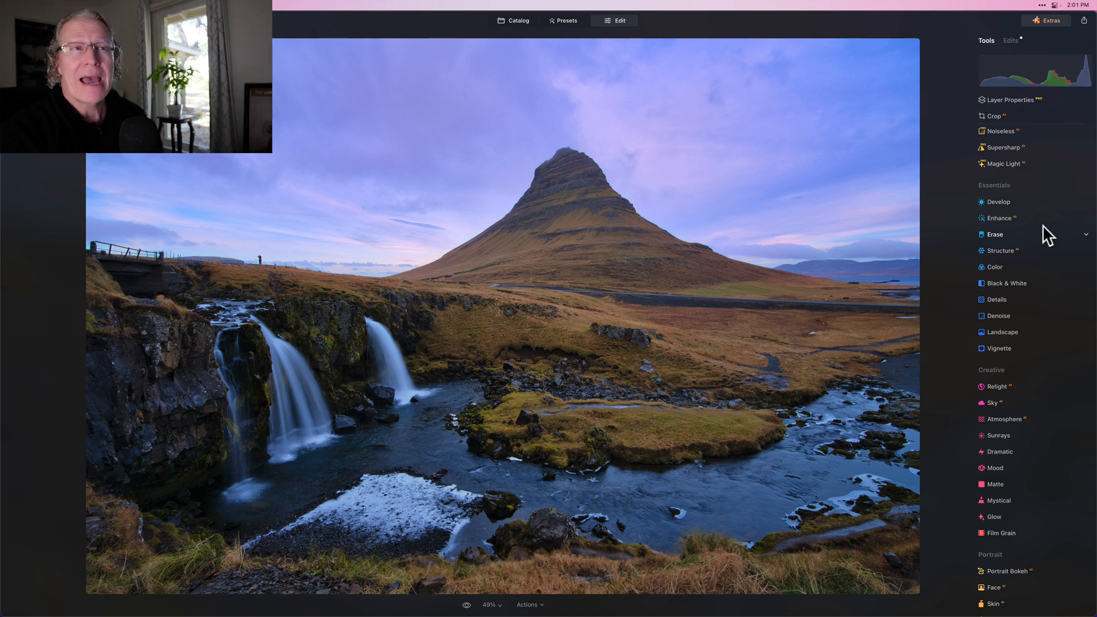
# Step: Set Develop Exposure 0.39 and Whites 9, then start a brush mask for it
pyautogui.click(995, 204)
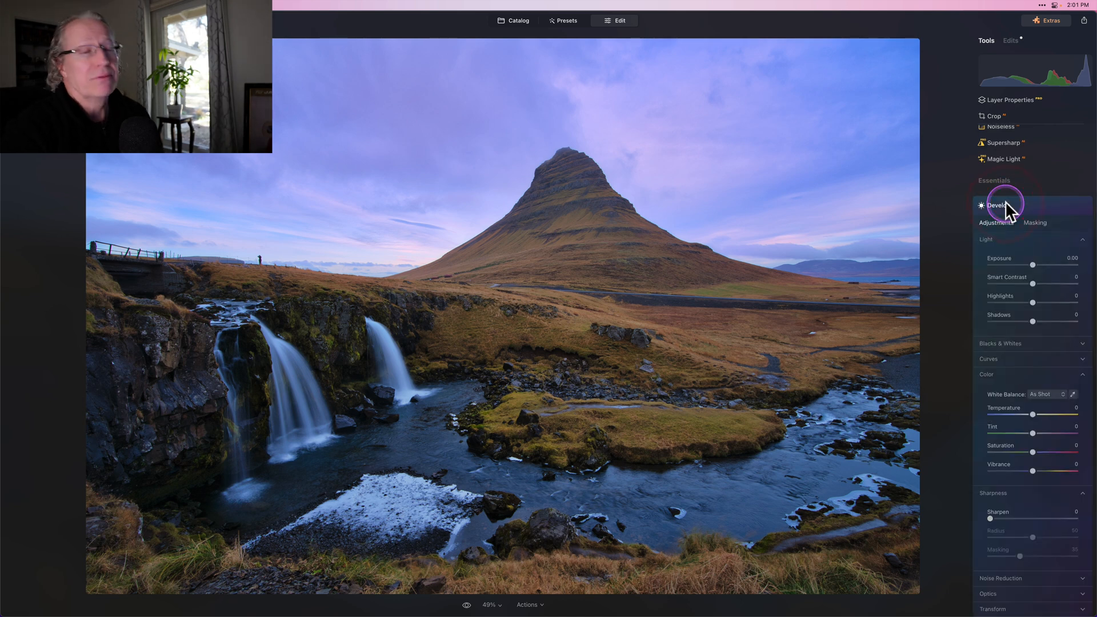
pyautogui.moveTo(1021, 254)
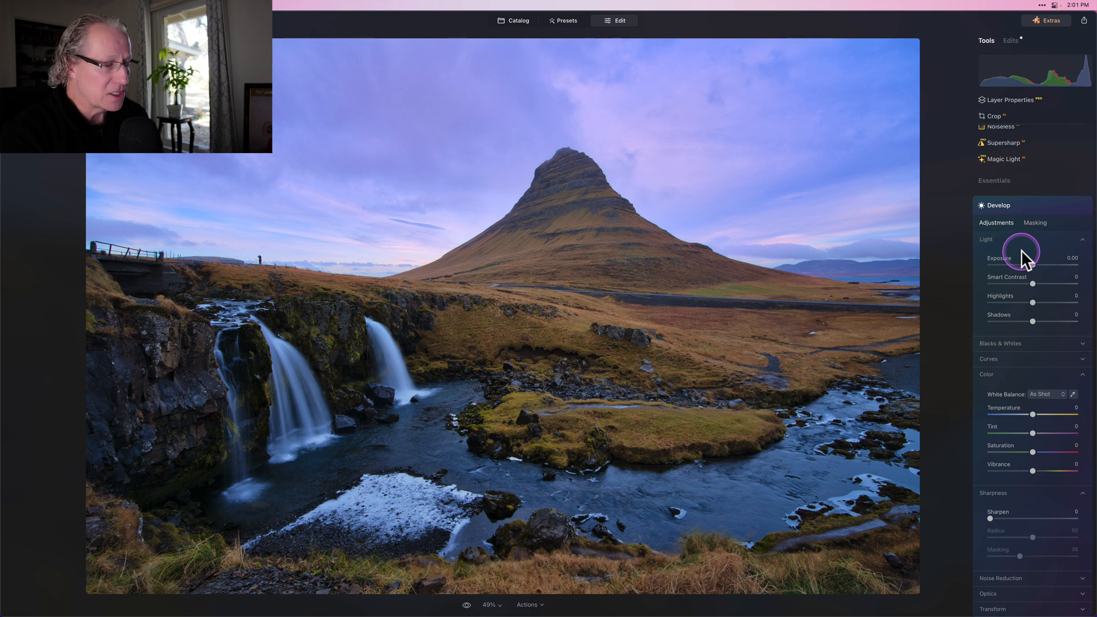
pyautogui.moveTo(1034, 269)
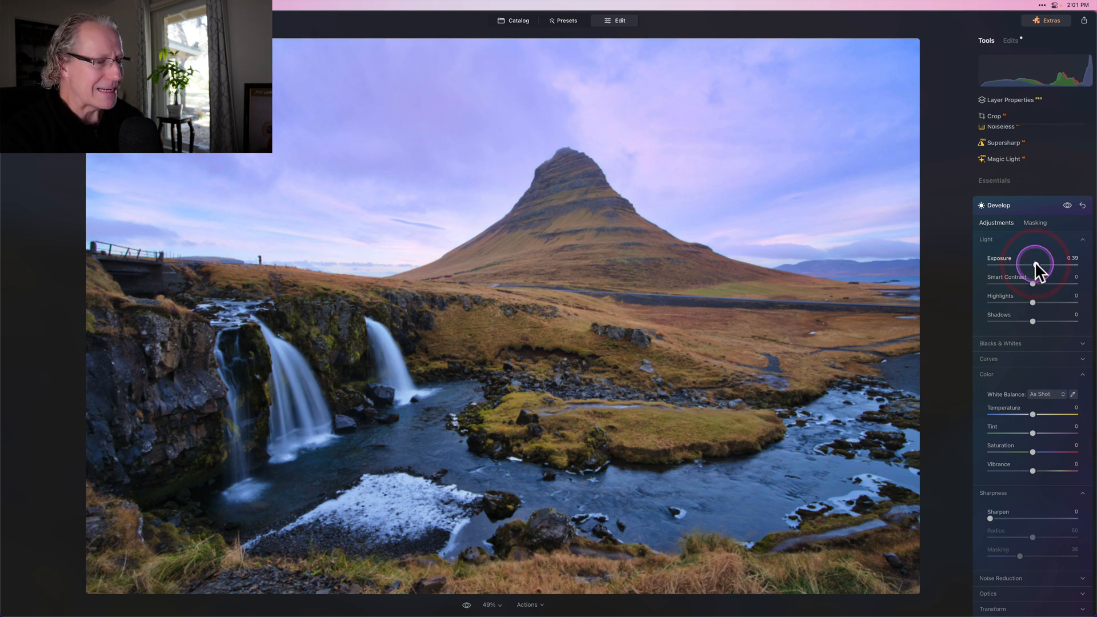
pyautogui.moveTo(1018, 353)
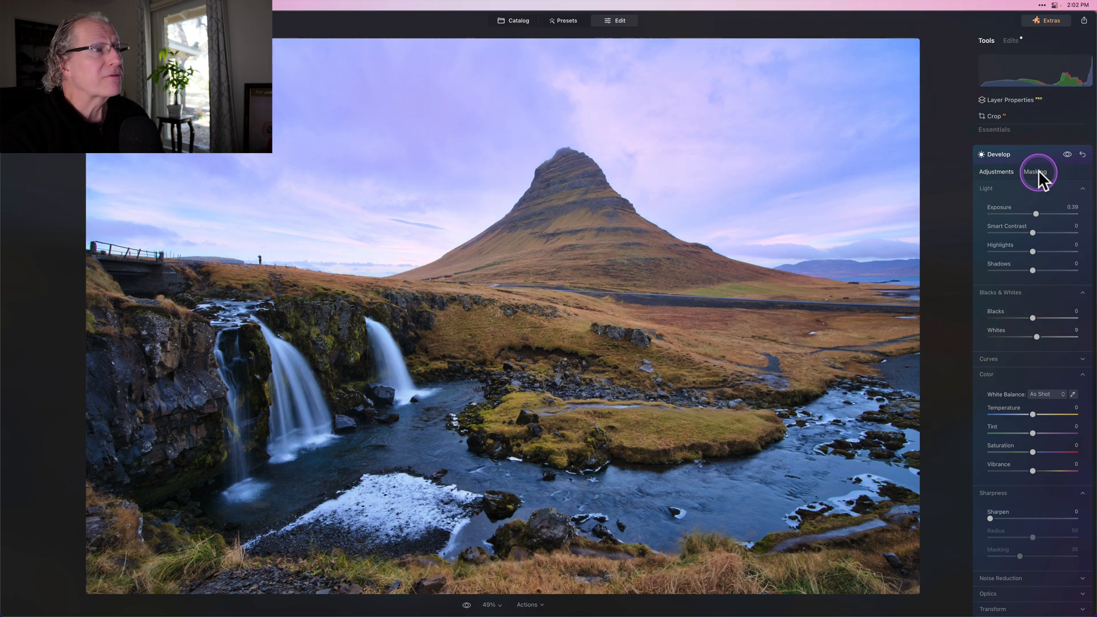
pyautogui.click(1035, 171)
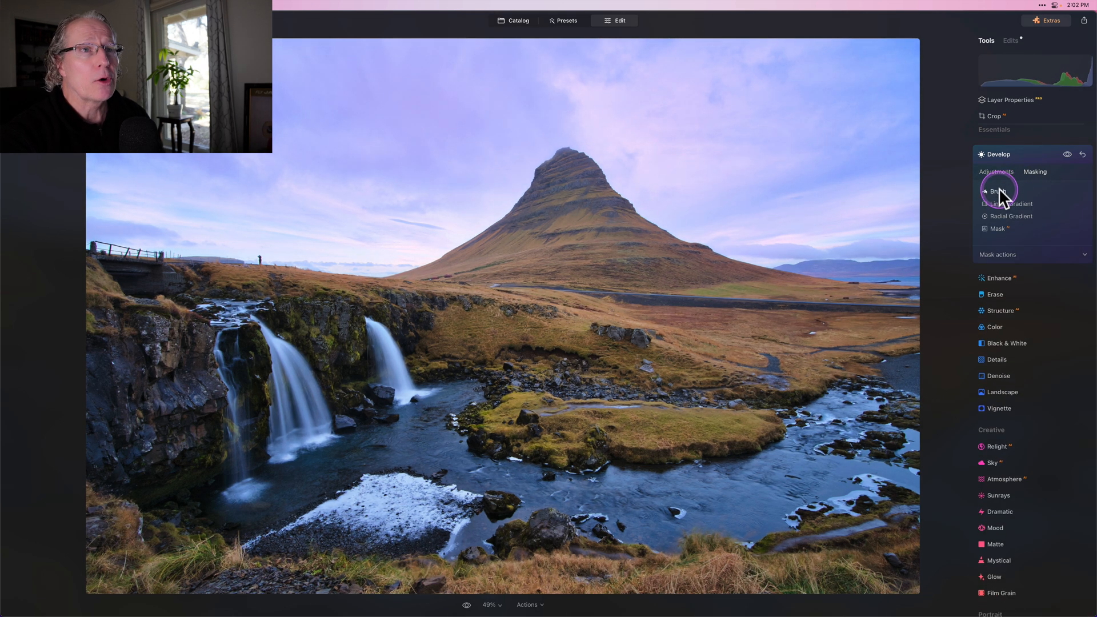
pyautogui.click(999, 191)
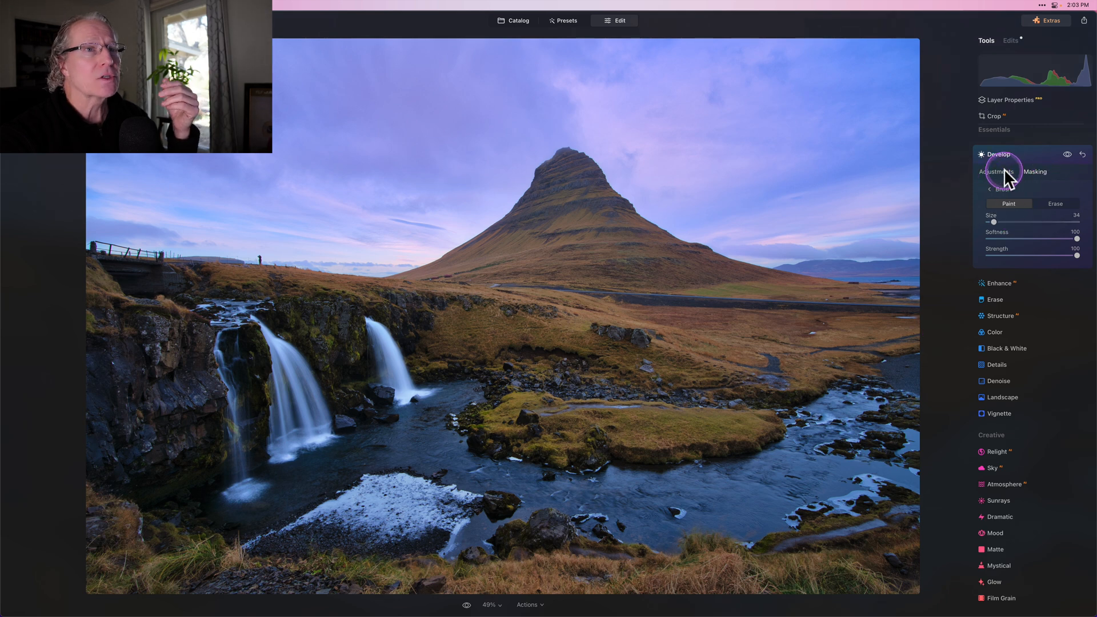
# Step: Brush the Develop brightening onto the waterfalls and add Structure at Amount 35
pyautogui.click(1066, 154)
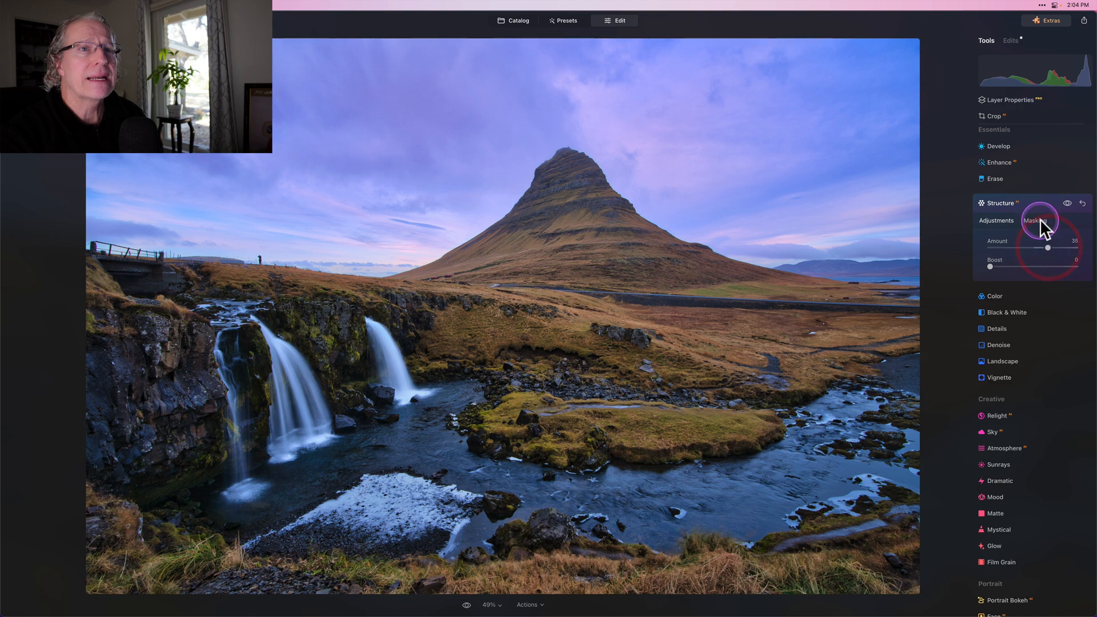
# Step: Choose automatic masking for Structure to pick ground and mountain categories
pyautogui.click(1036, 220)
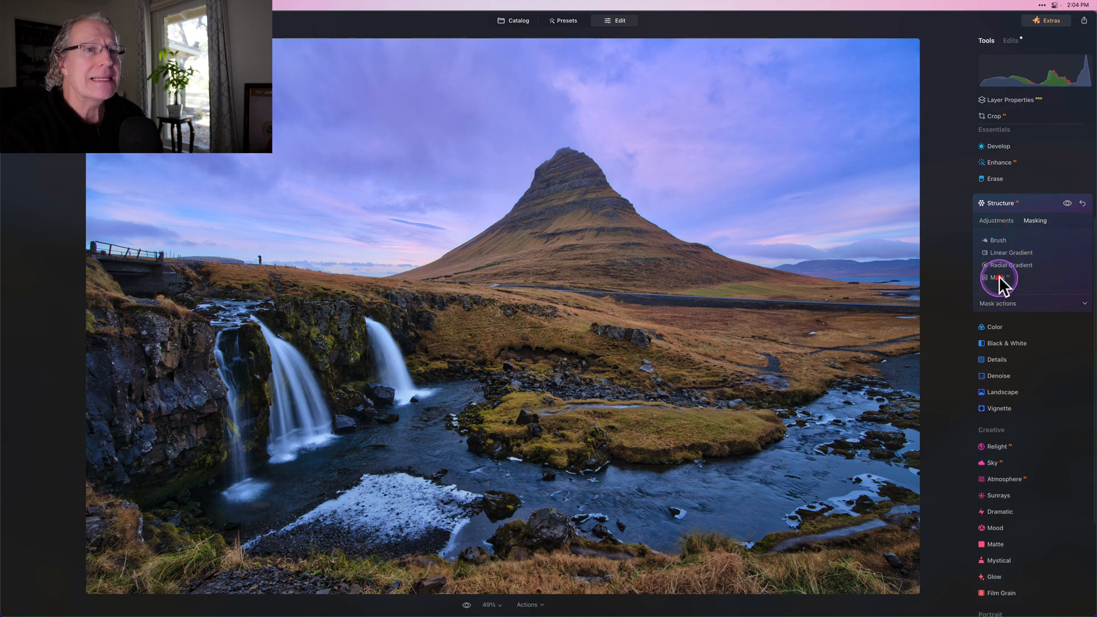
pyautogui.click(996, 276)
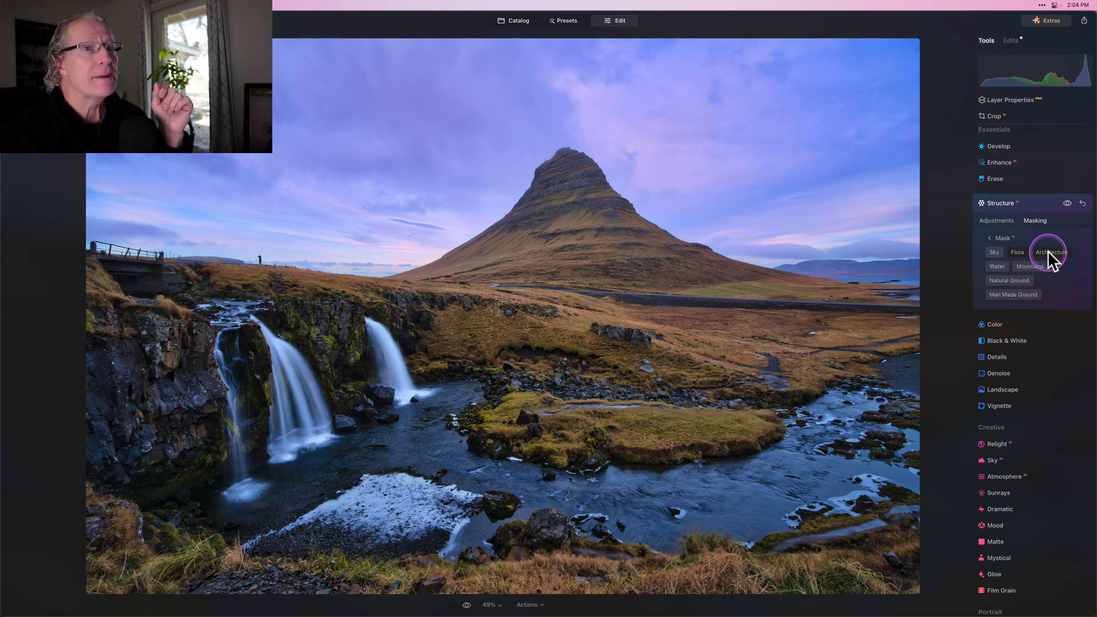
pyautogui.moveTo(1013, 287)
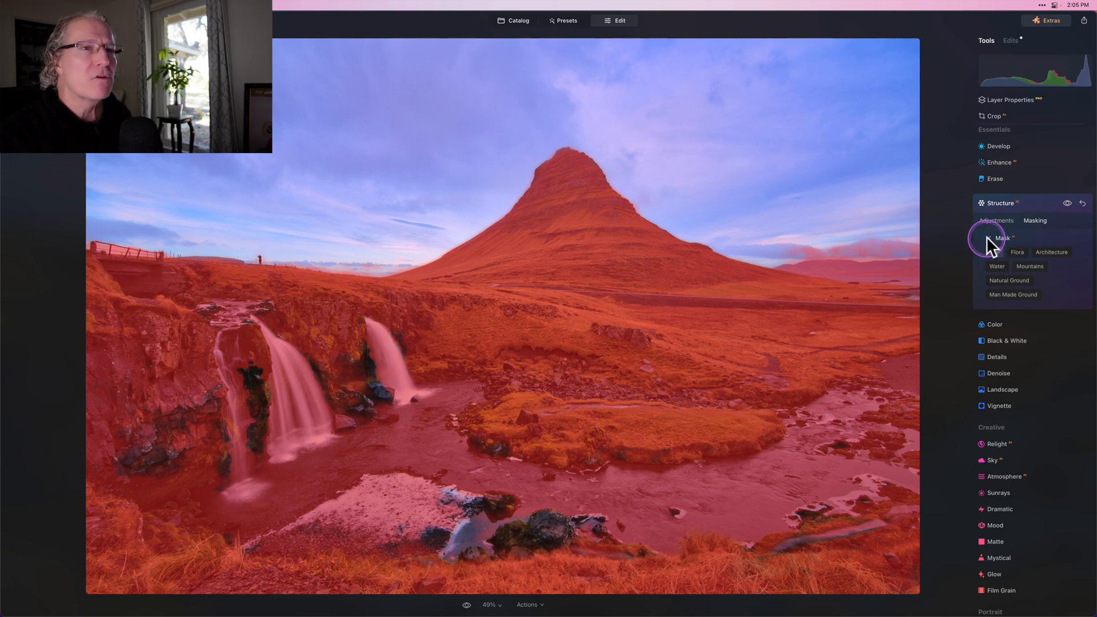
# Step: Brush-refine the Structure mask over the waterfalls, toggling between Erase and Paint
pyautogui.click(1002, 238)
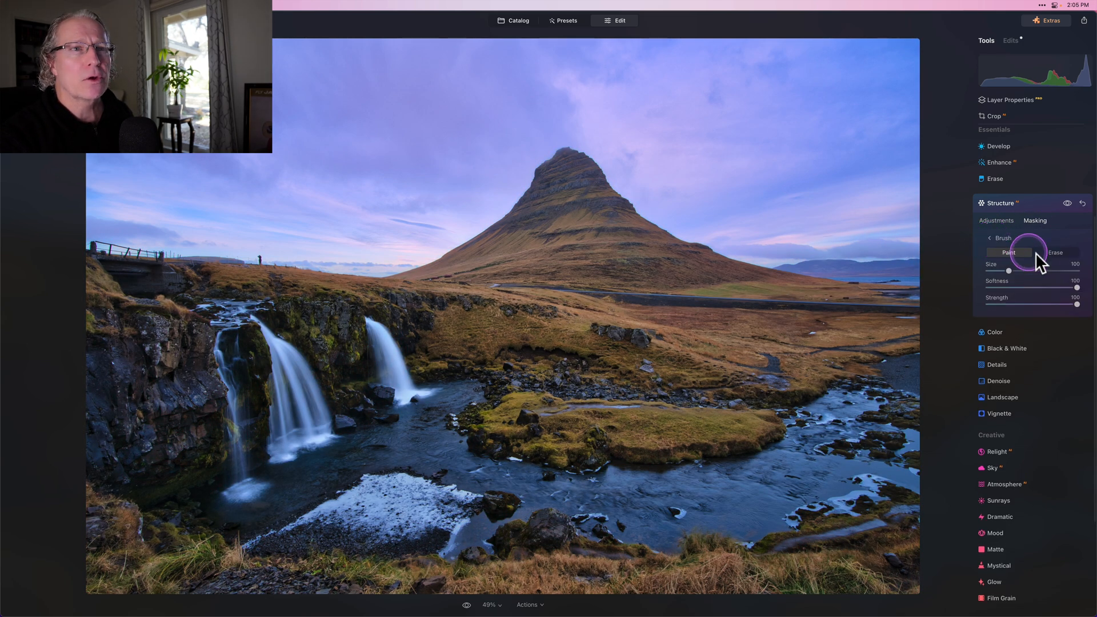
pyautogui.click(1054, 252)
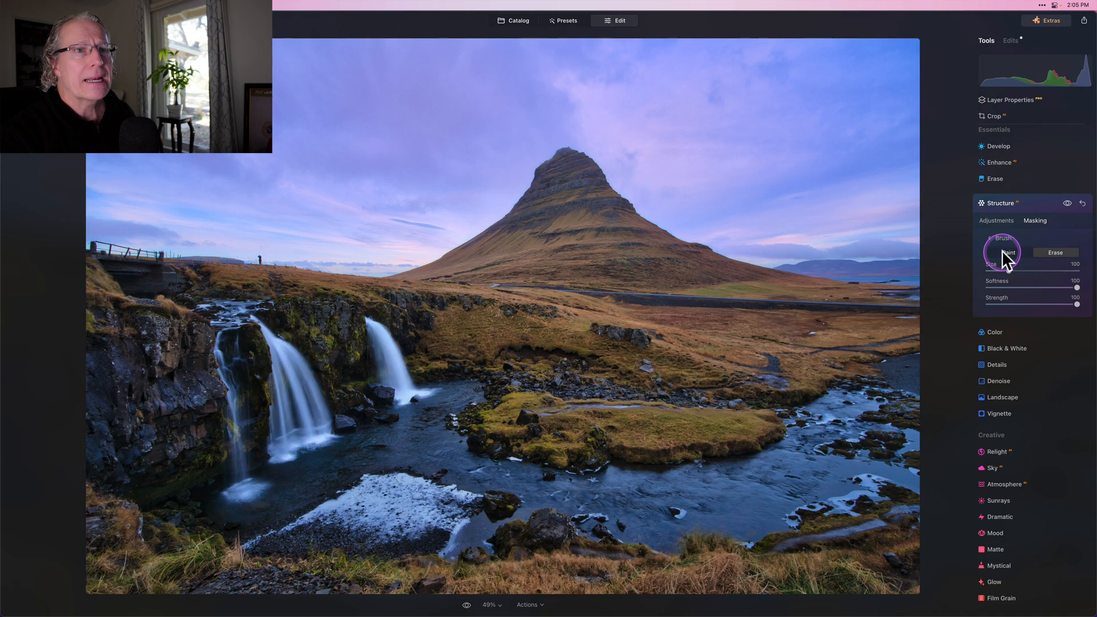
pyautogui.click(477, 507)
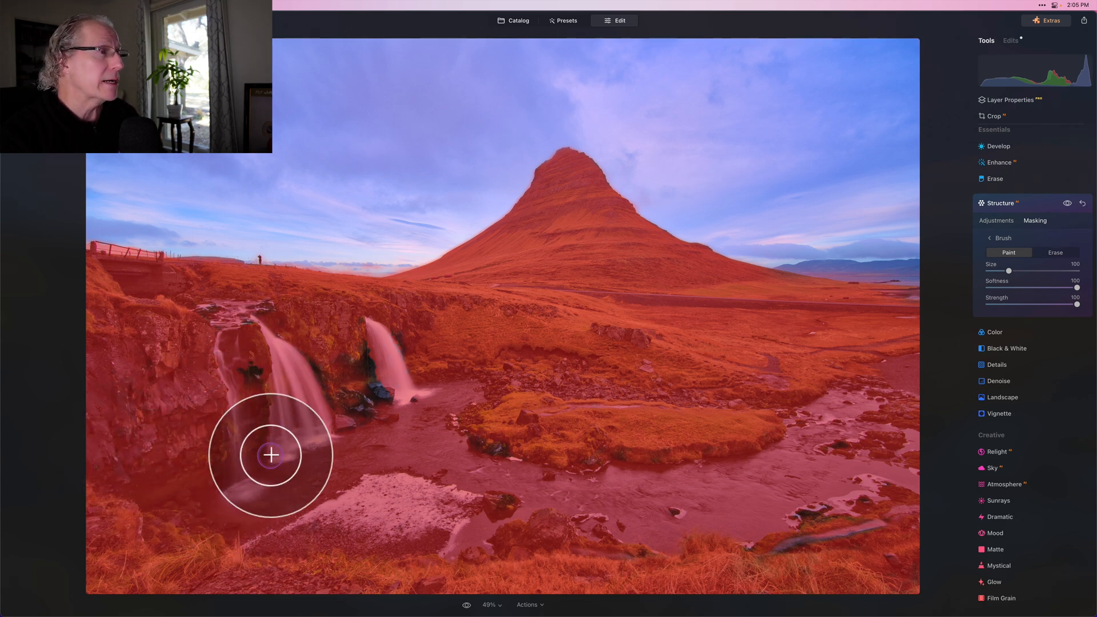
pyautogui.moveTo(952, 382)
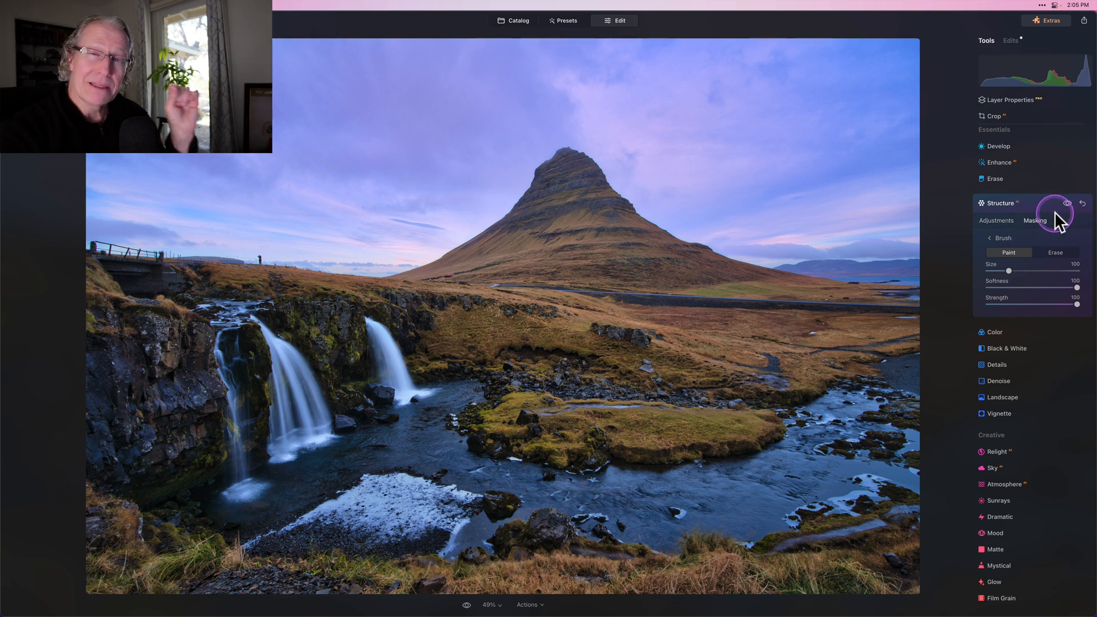
pyautogui.moveTo(1061, 222)
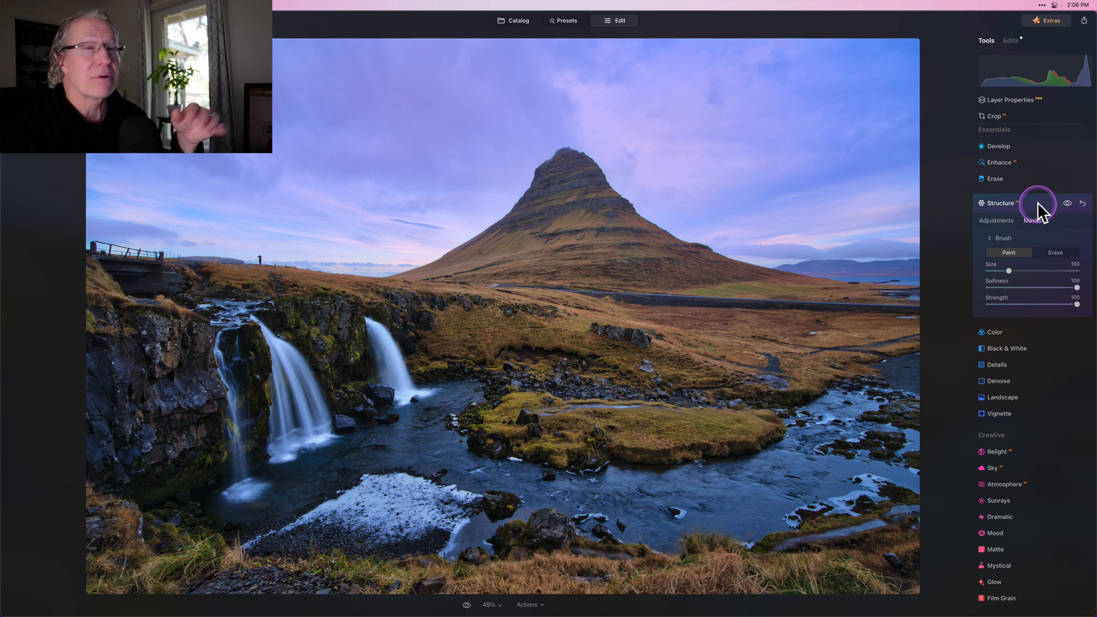
pyautogui.click(999, 204)
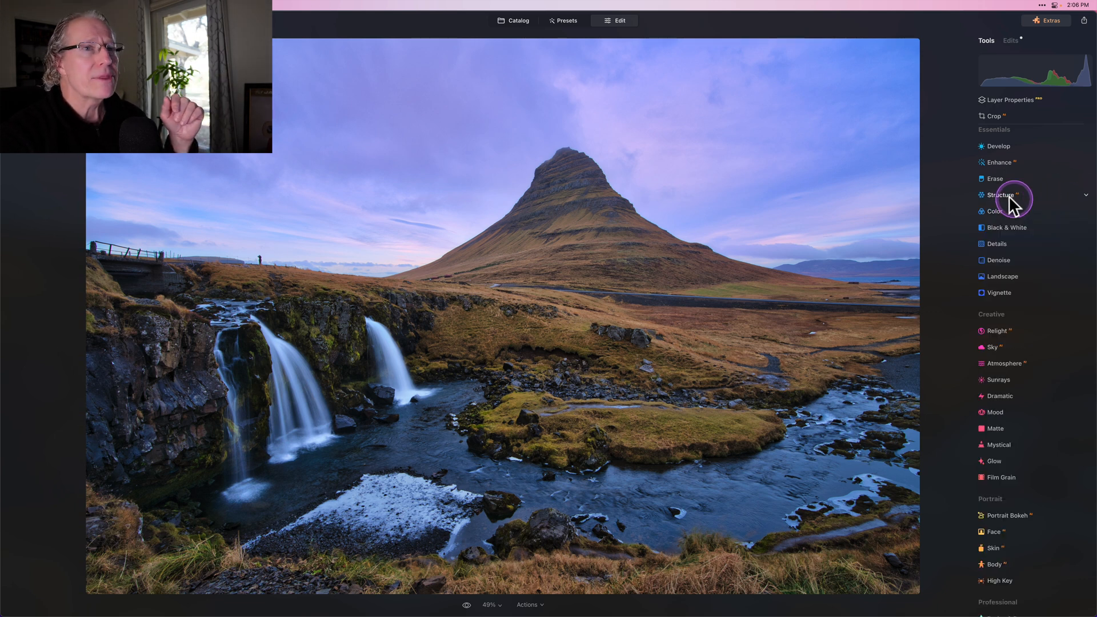
pyautogui.click(1001, 194)
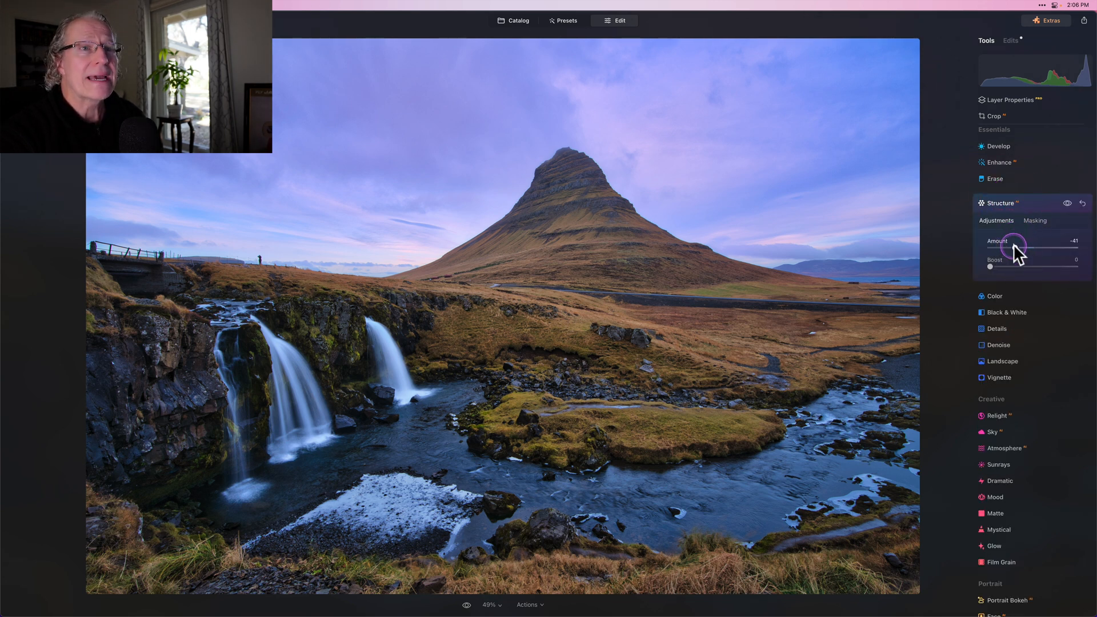
pyautogui.click(1036, 220)
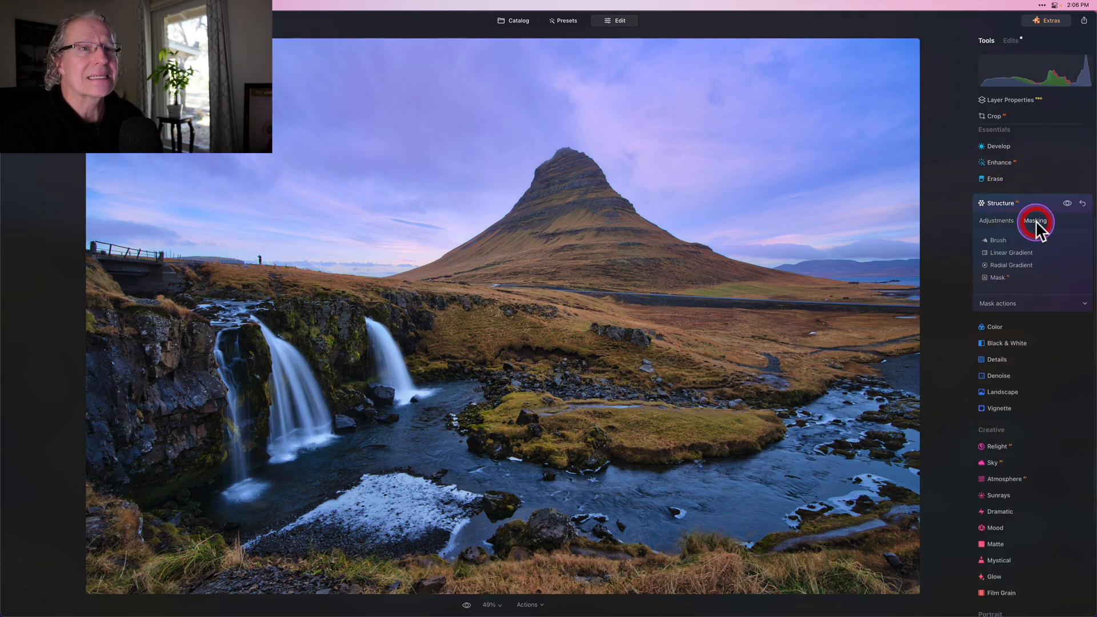
pyautogui.click(995, 277)
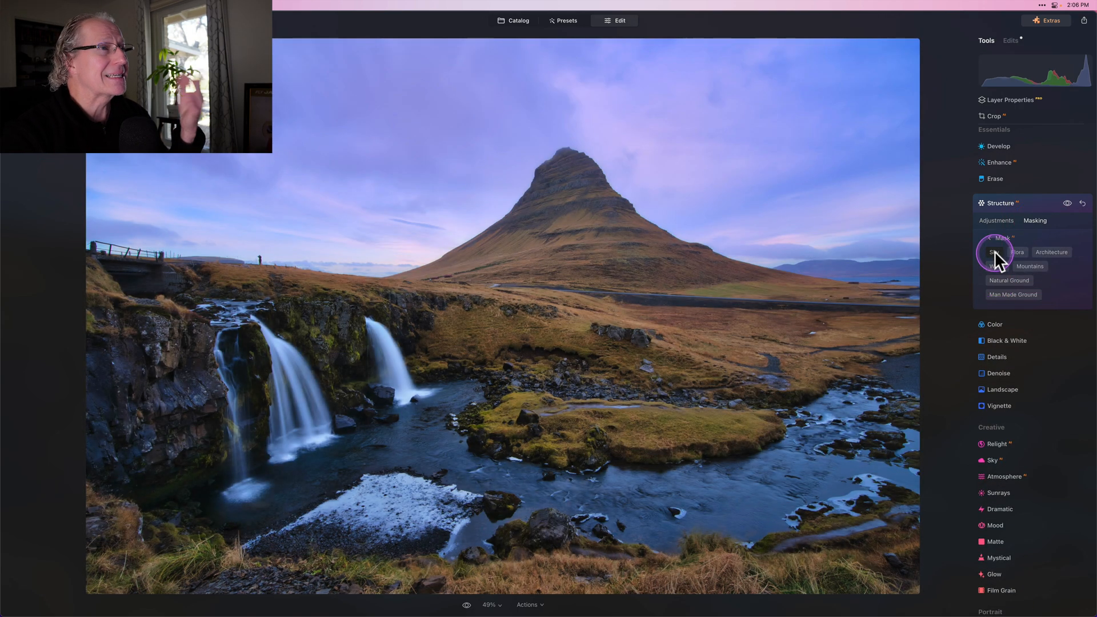
pyautogui.moveTo(755, 304)
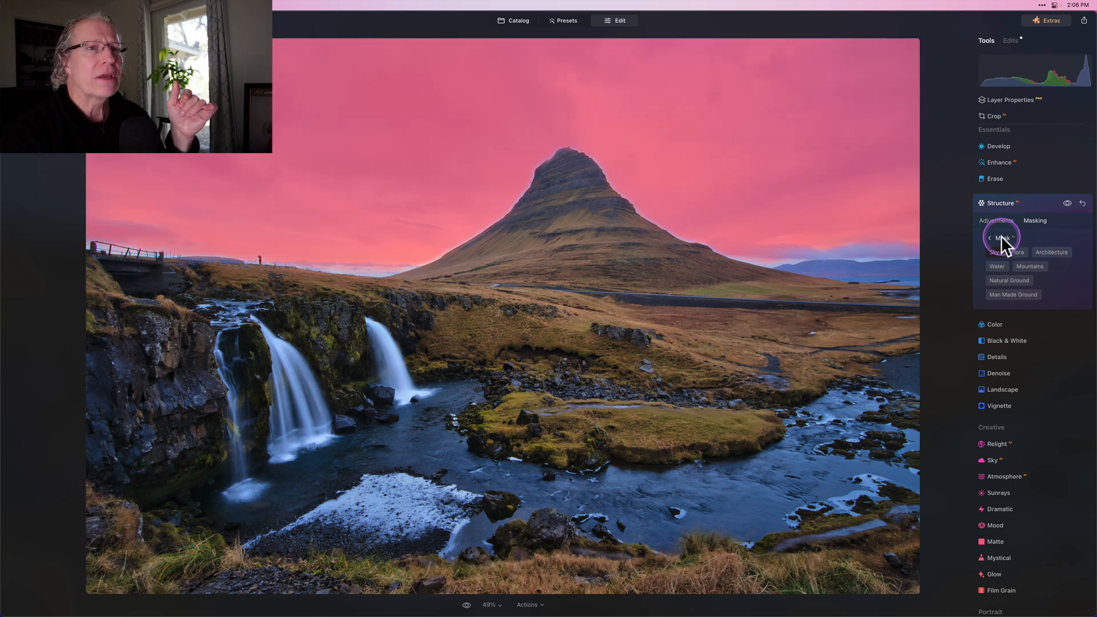
pyautogui.click(993, 238)
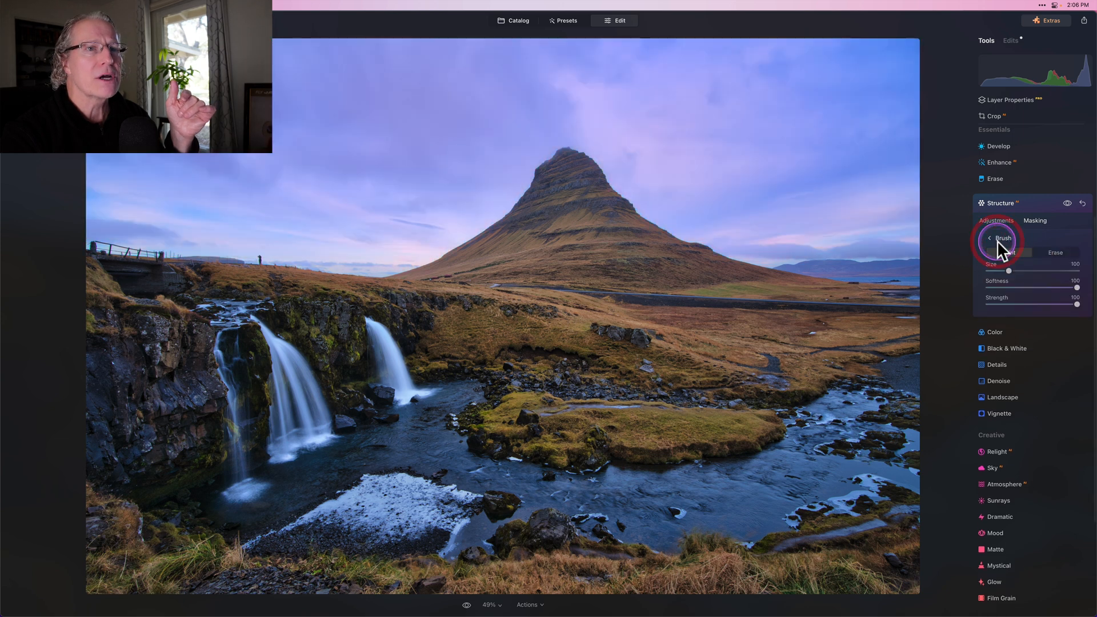
pyautogui.click(1035, 221)
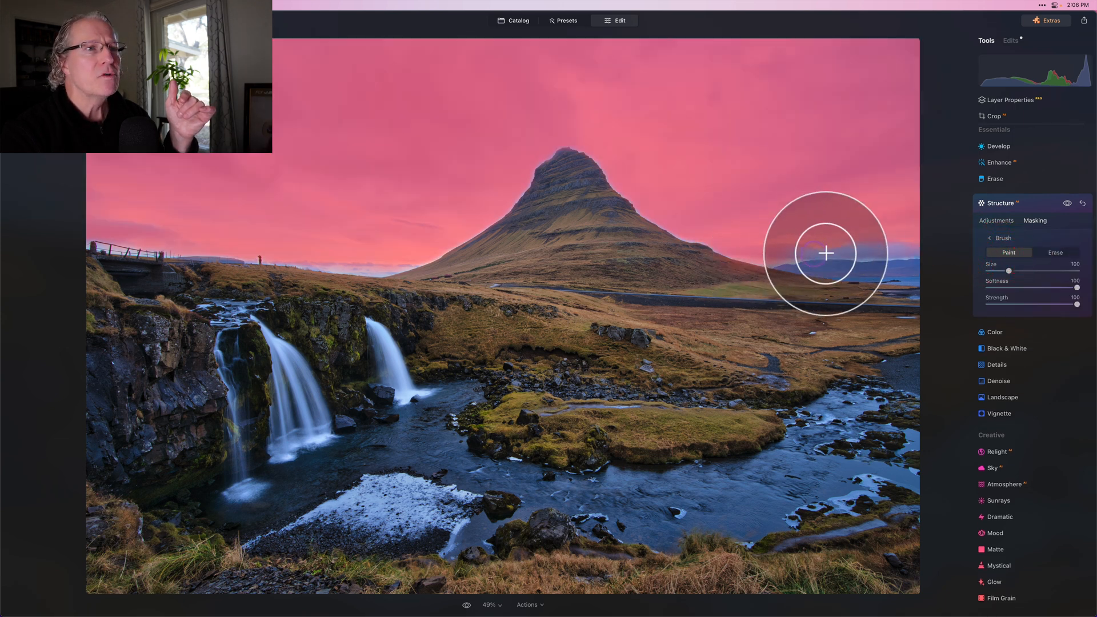
pyautogui.moveTo(917, 254)
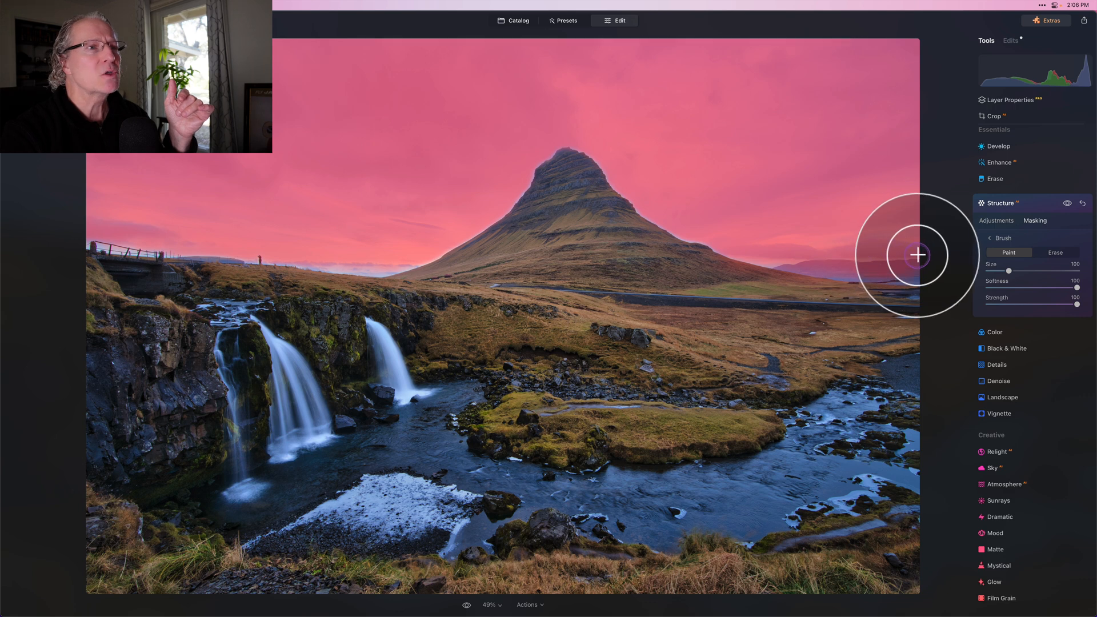
pyautogui.click(1067, 203)
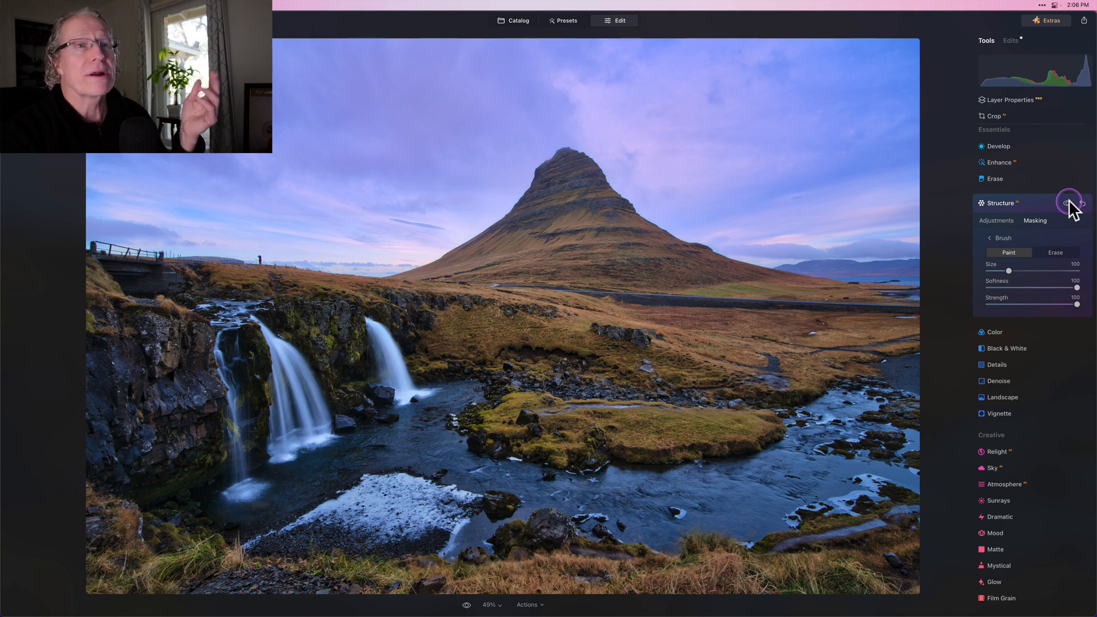
pyautogui.moveTo(1028, 213)
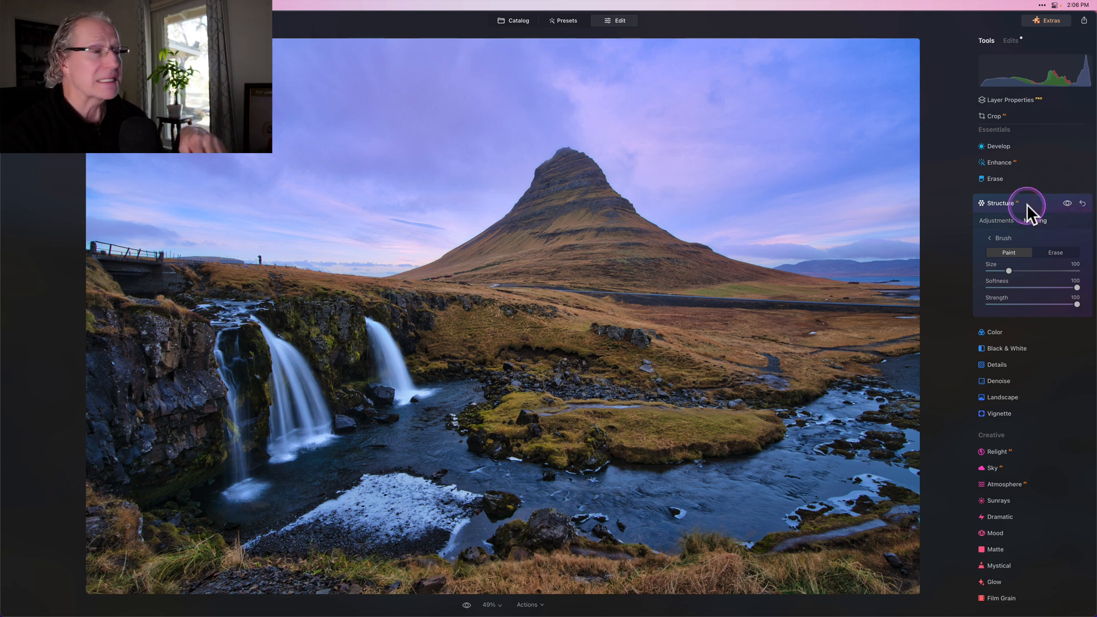
# Step: Collapse Structure and move to the Vignette tool for the darkening vignette
pyautogui.click(1000, 204)
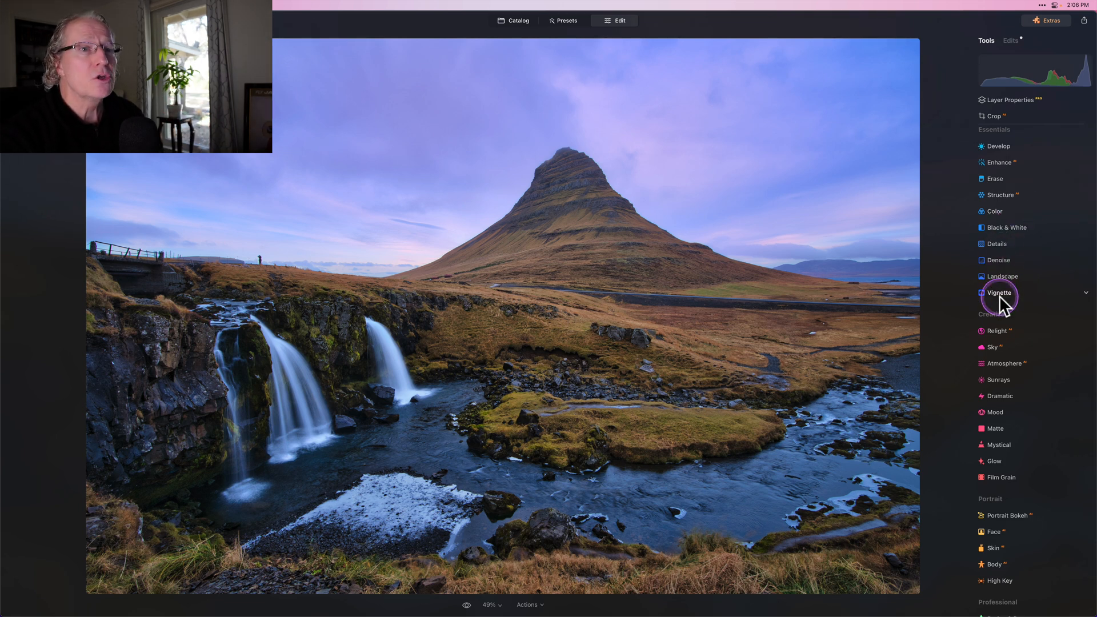
pyautogui.click(998, 292)
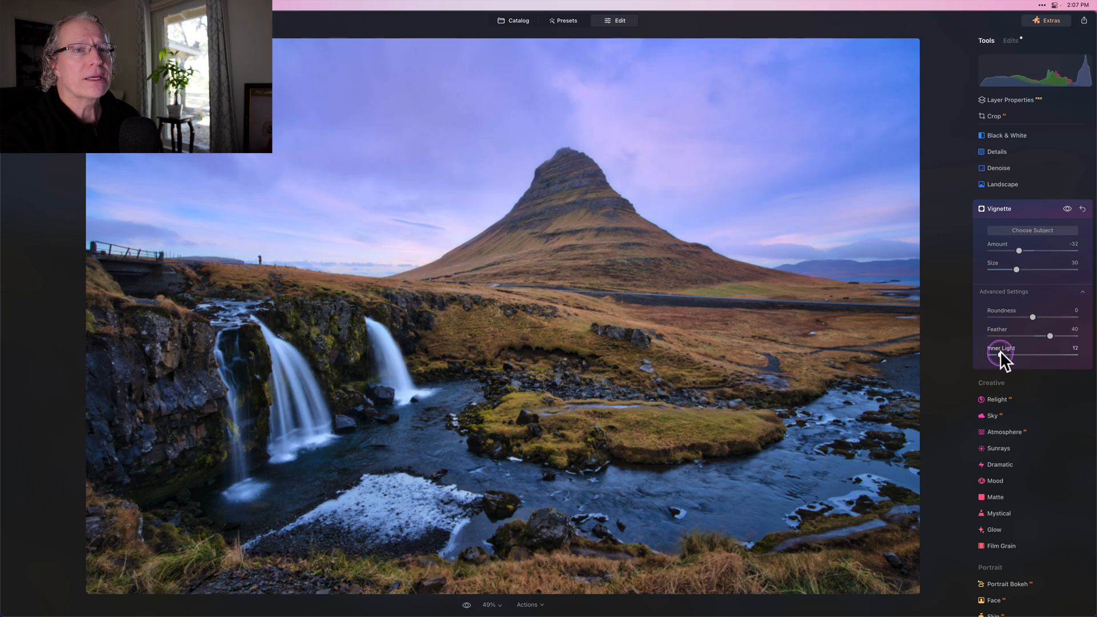
pyautogui.moveTo(1022, 276)
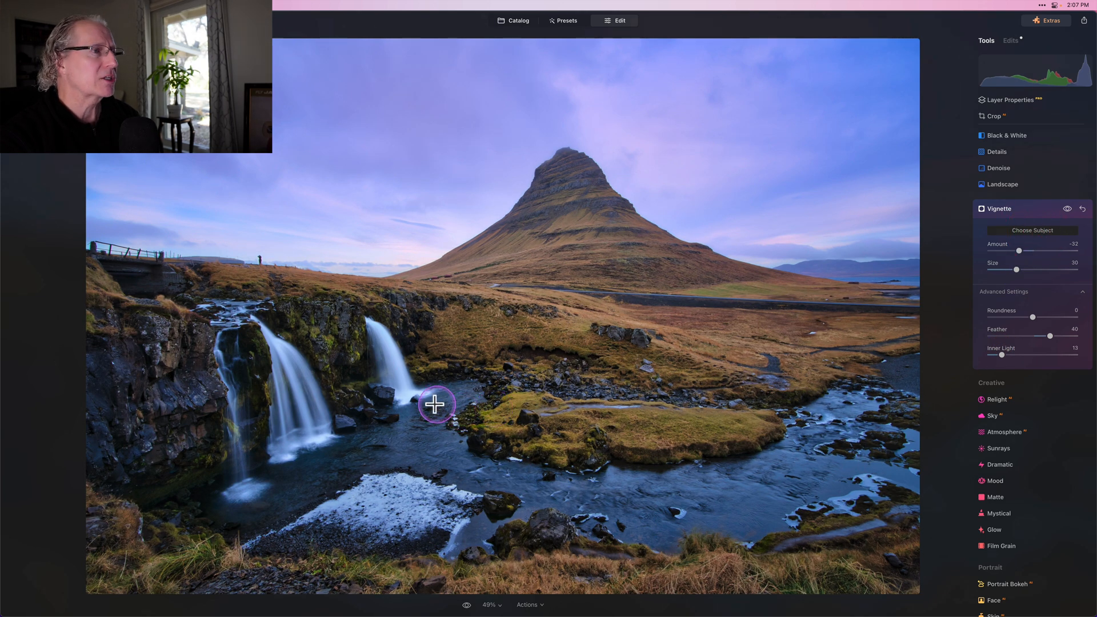
pyautogui.moveTo(421, 390)
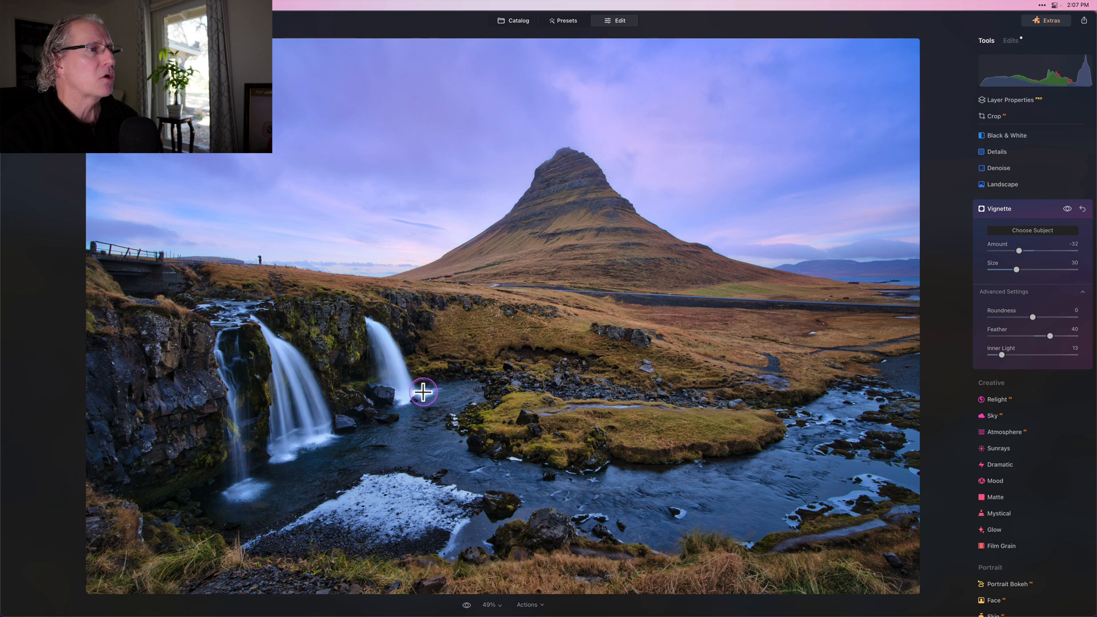
pyautogui.moveTo(811, 311)
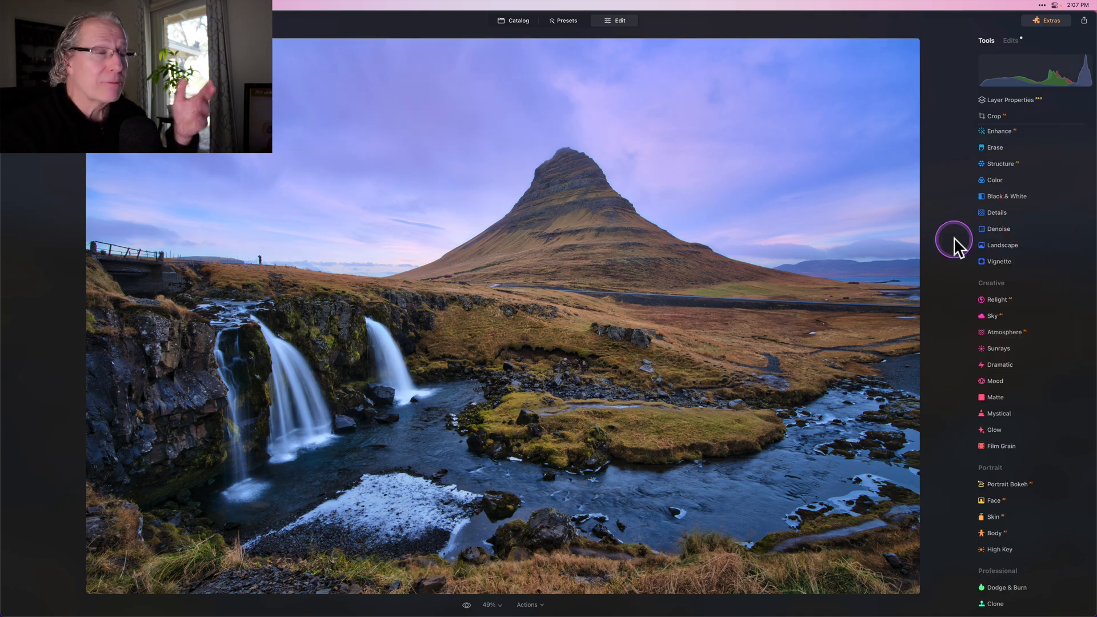
pyautogui.moveTo(958, 250)
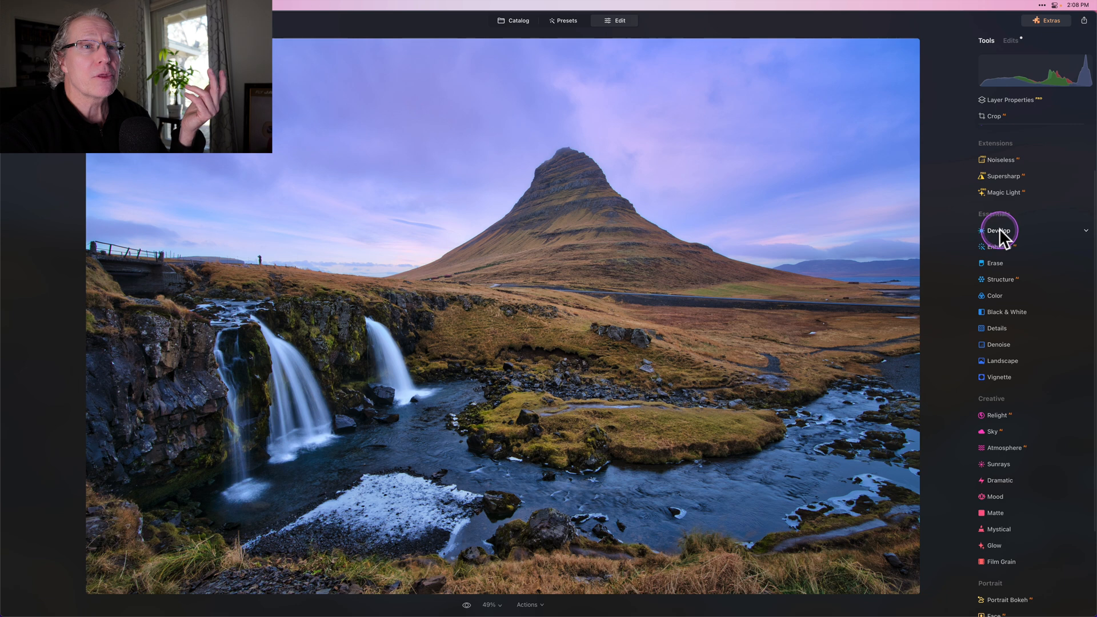
pyautogui.click(996, 229)
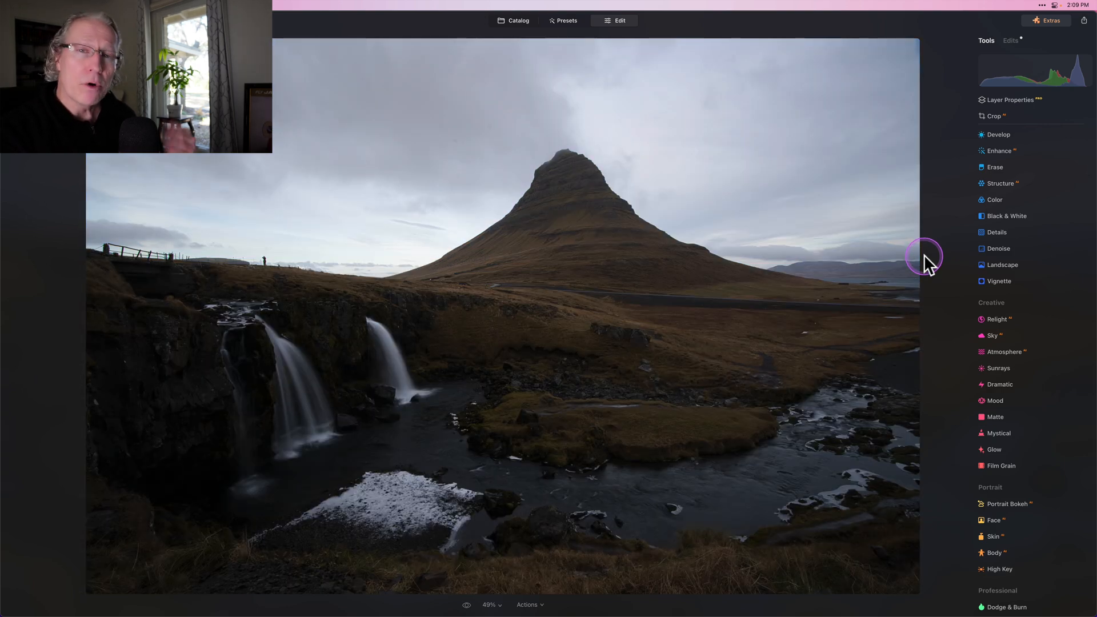
pyautogui.moveTo(927, 266)
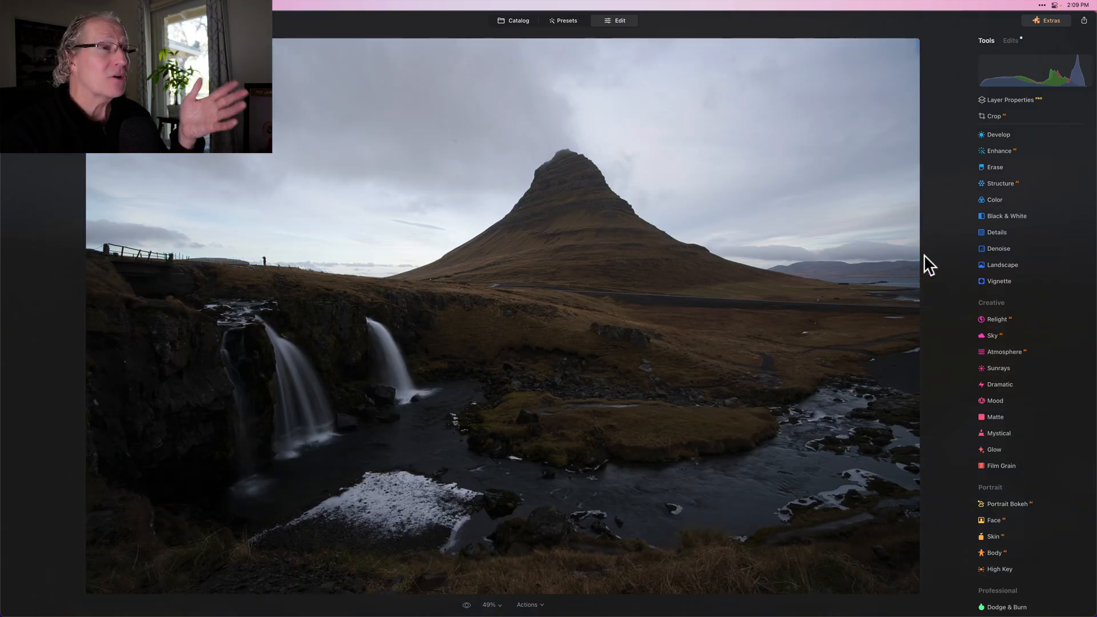